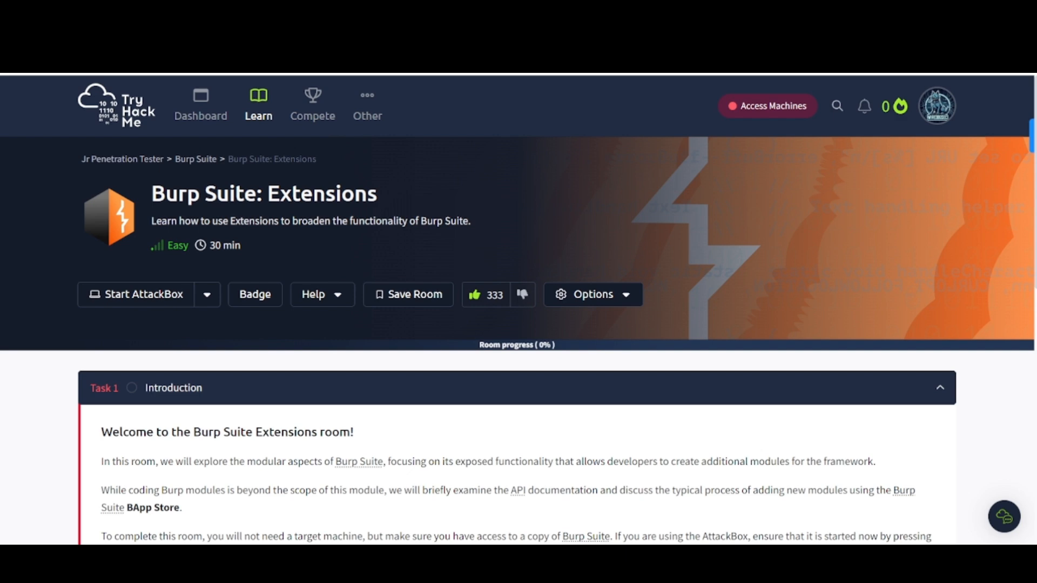
mouse_move(504, 122)
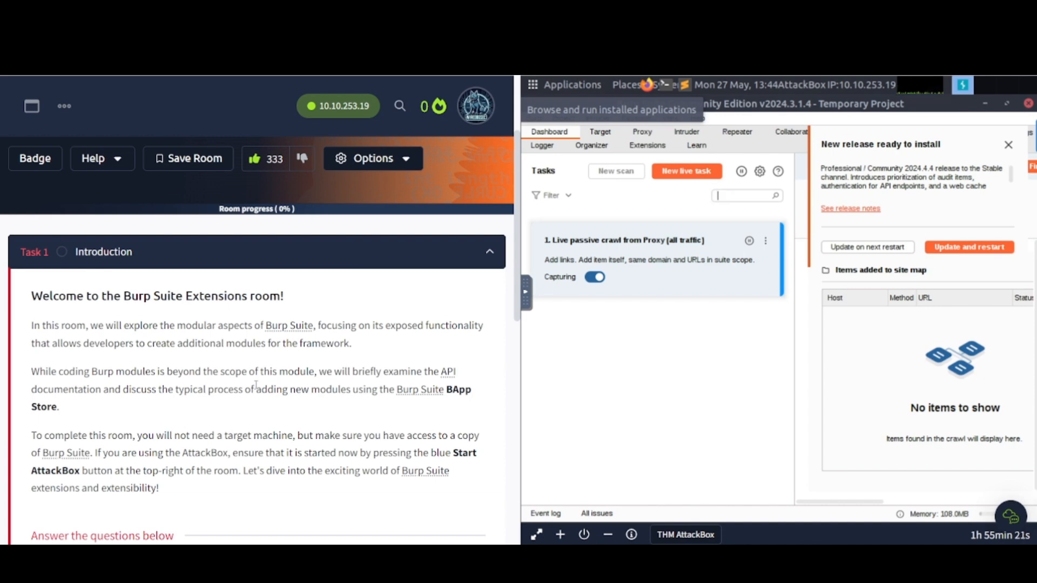
Step: Scroll Task 1's introduction down to its Complete button beside the running AttackBox
scroll("down", 3)
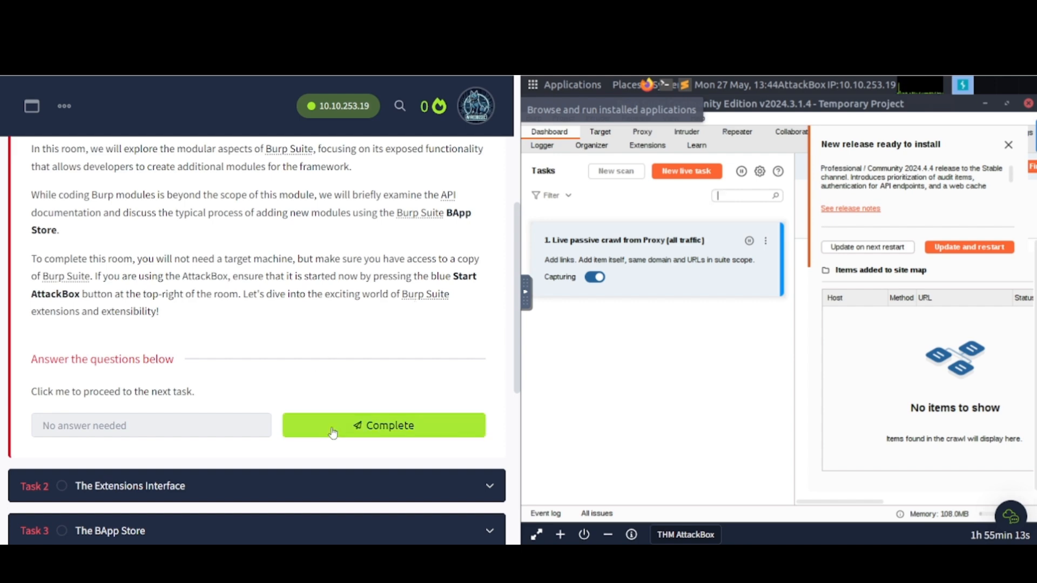
Step: Complete Task 1, dismiss the toast and new-release panel, and show Burp's Extensions section
left_click(382, 426)
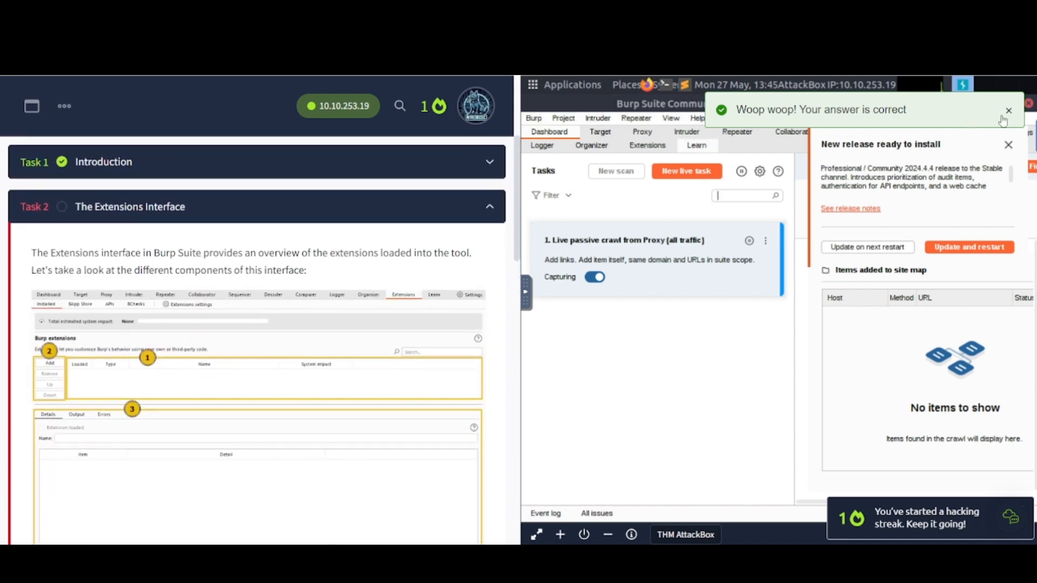
left_click(1007, 110)
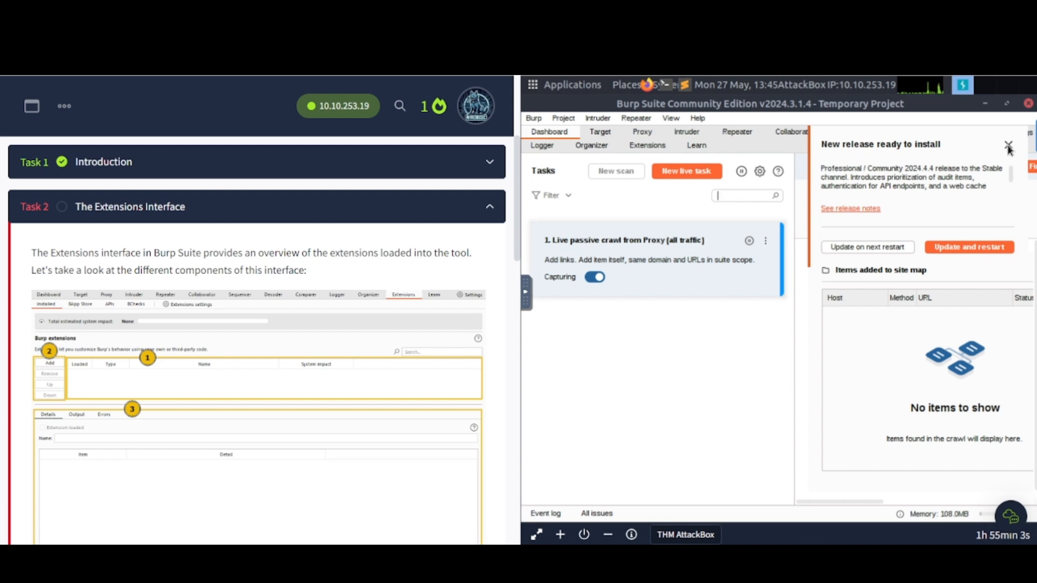
left_click(1007, 144)
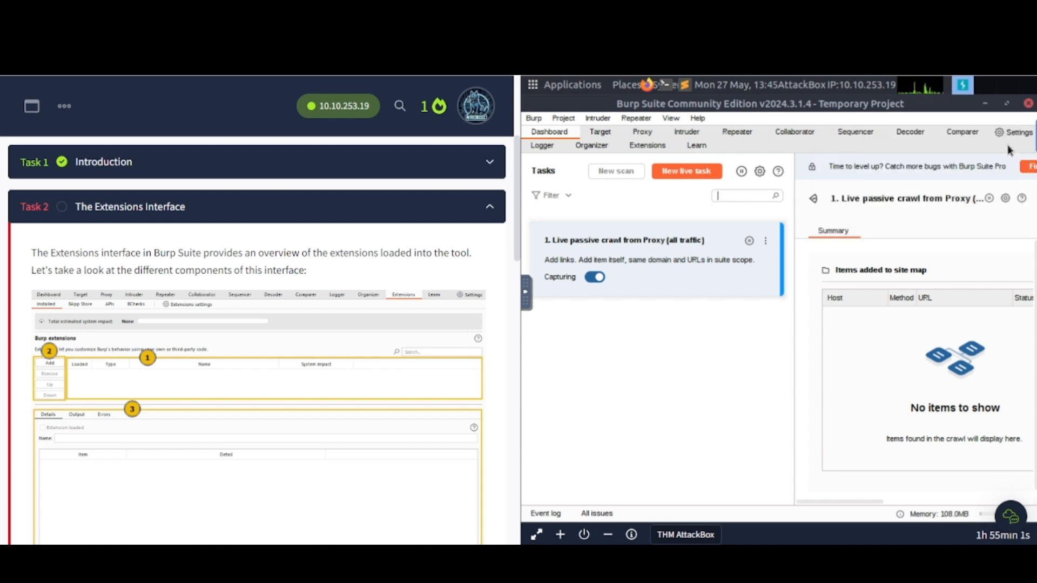
left_click(646, 145)
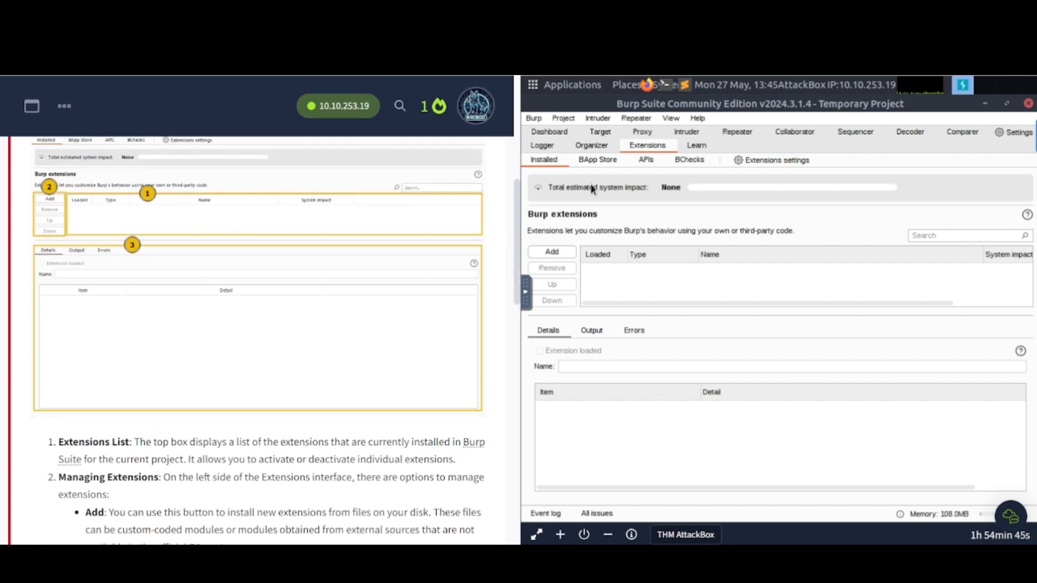
mouse_move(665, 265)
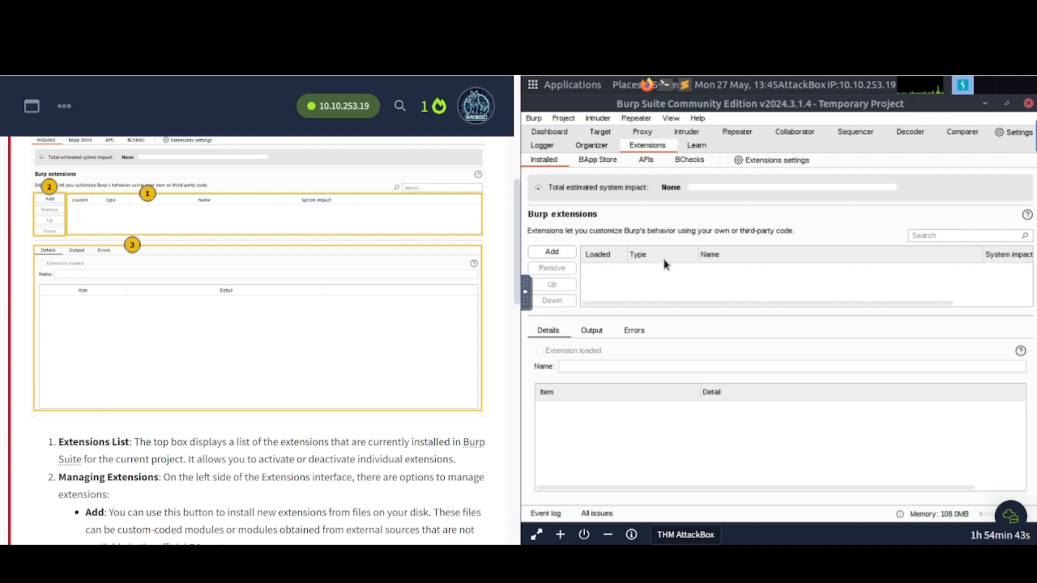
mouse_move(269, 279)
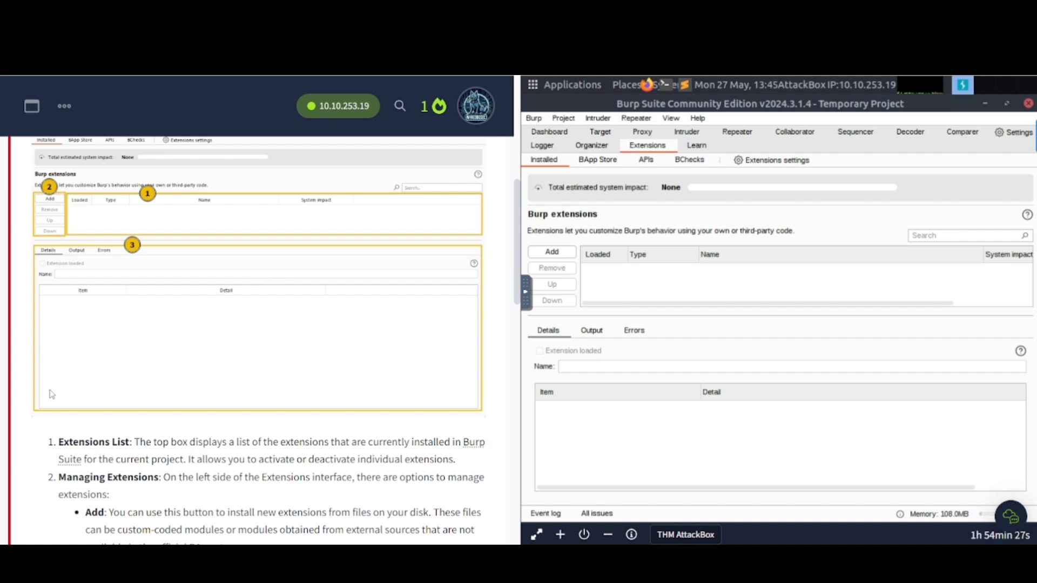
scroll("down", 3)
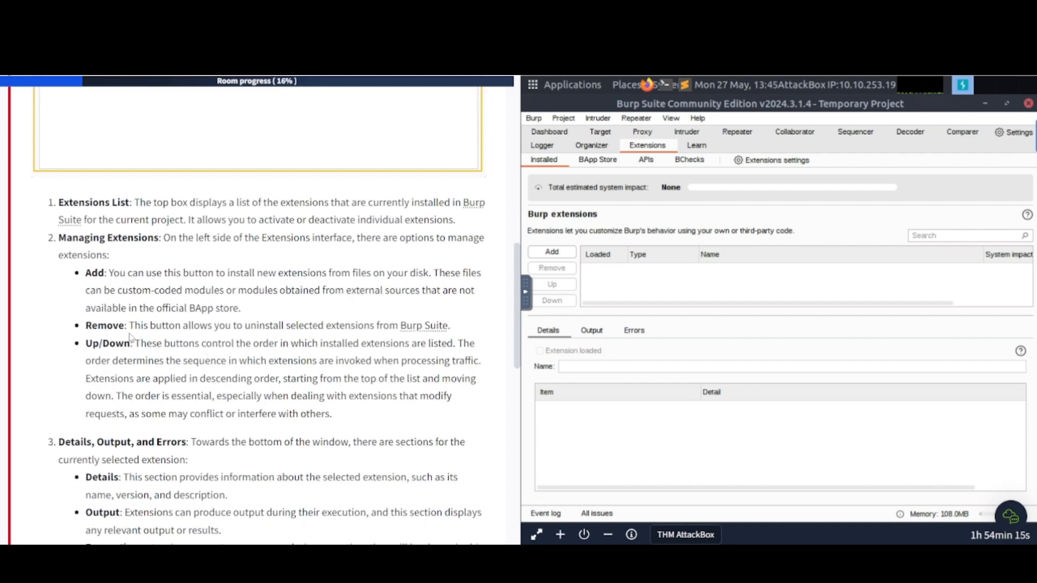
mouse_move(413, 337)
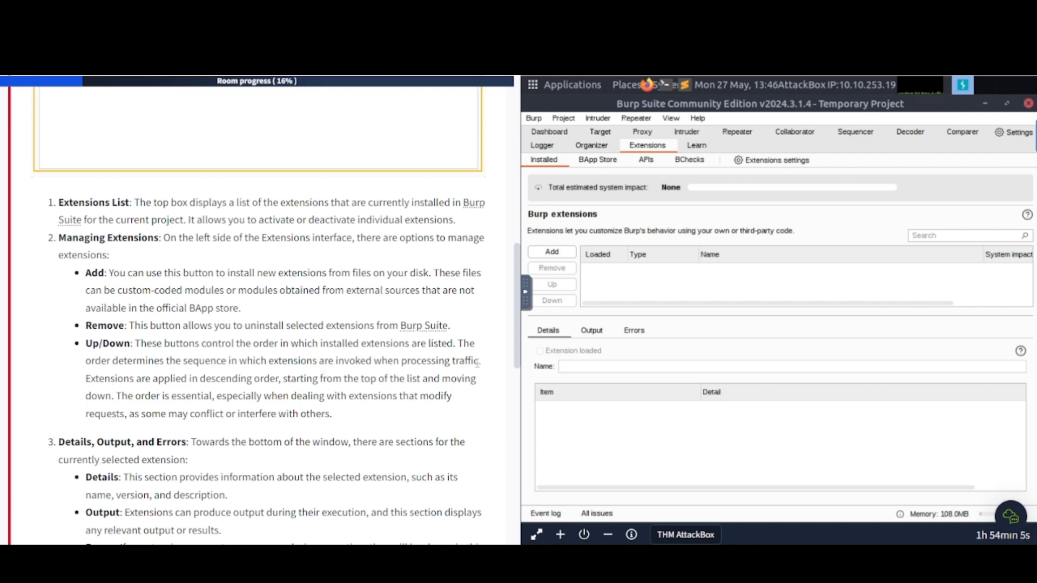
scroll("down", 3)
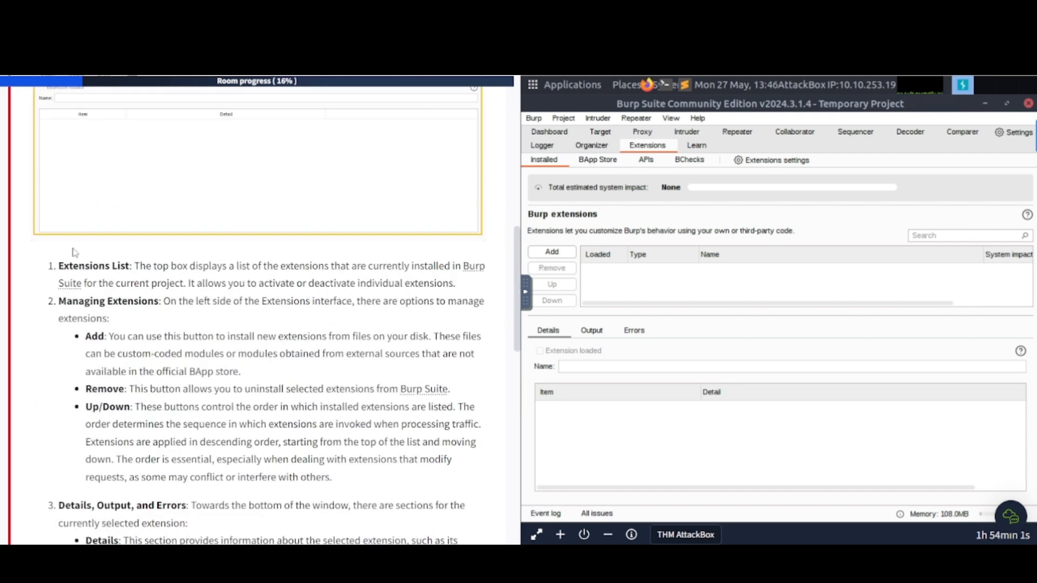
scroll("down", 3)
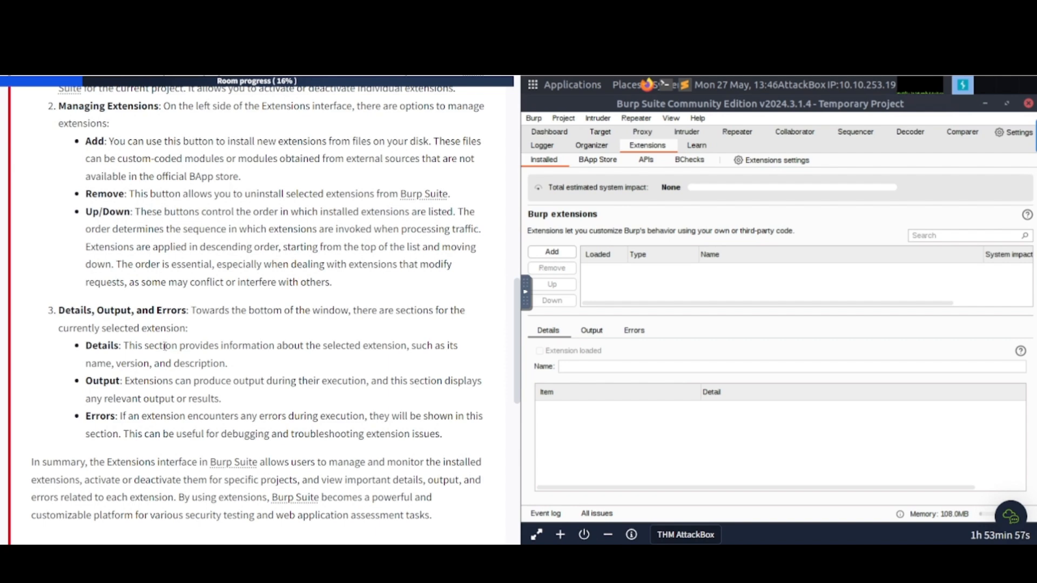
mouse_move(251, 331)
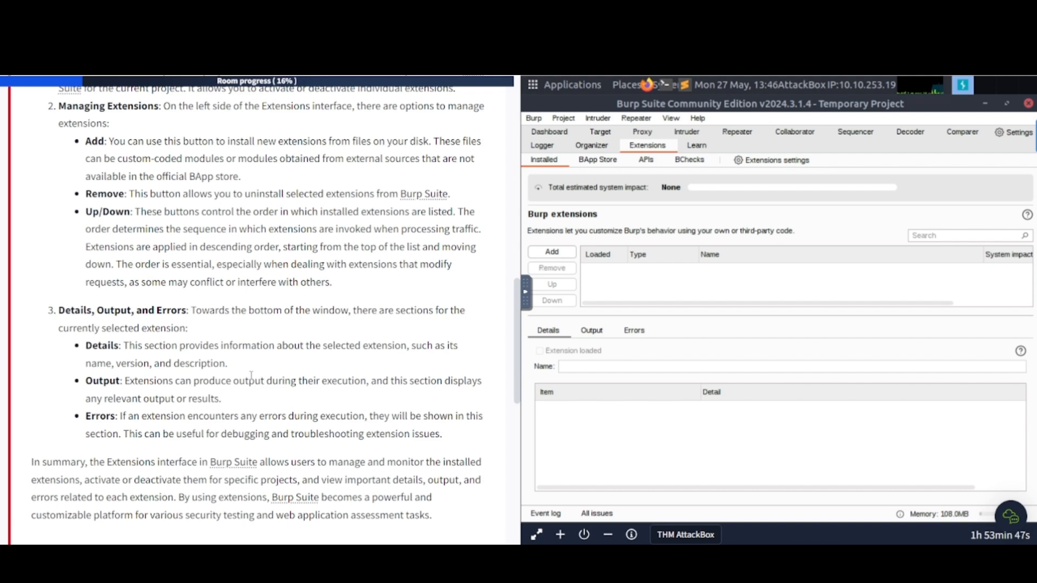
scroll("down", 3)
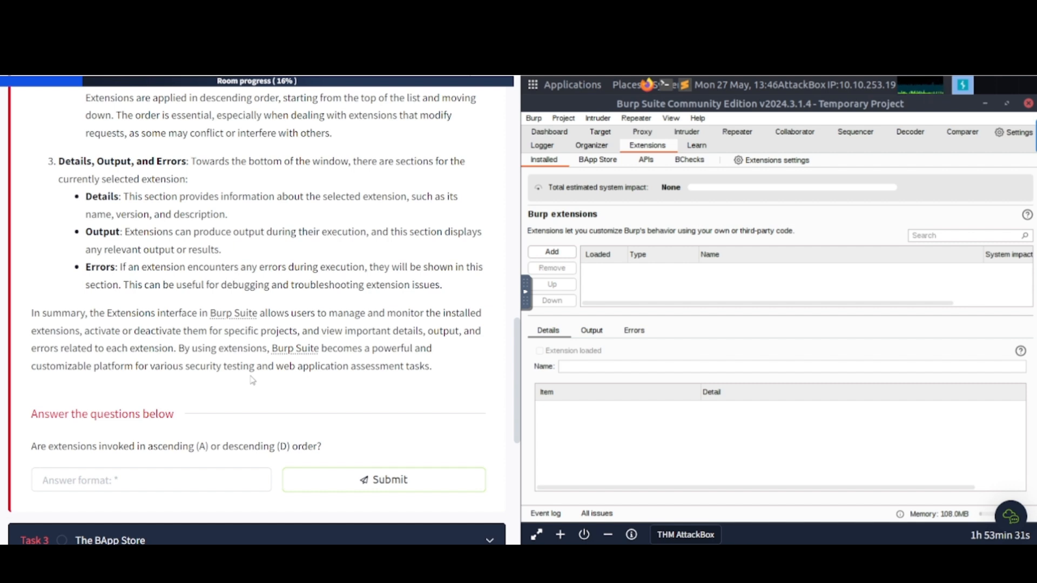
mouse_move(139, 385)
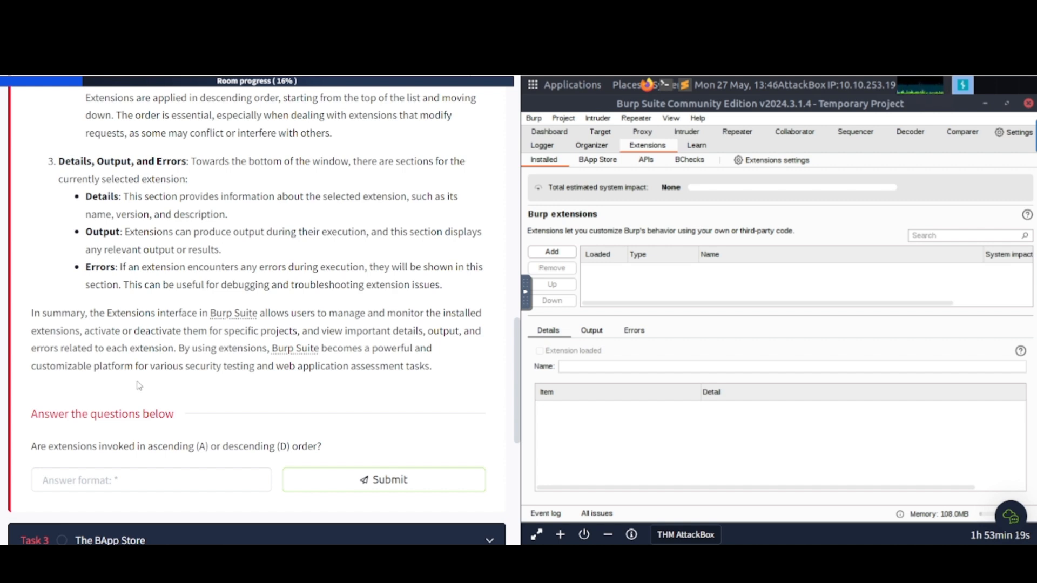
scroll("down", 3)
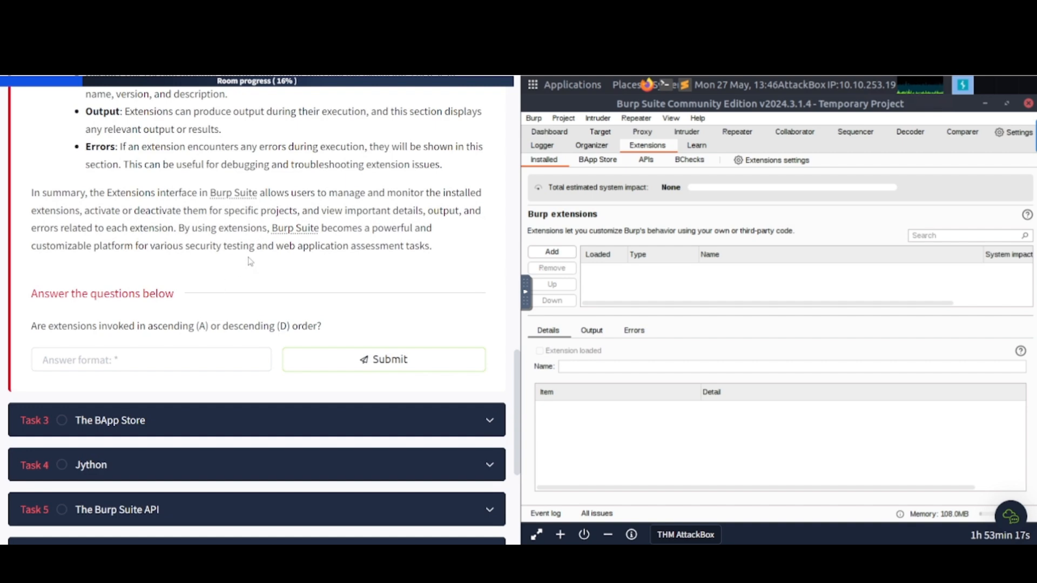
mouse_move(390, 293)
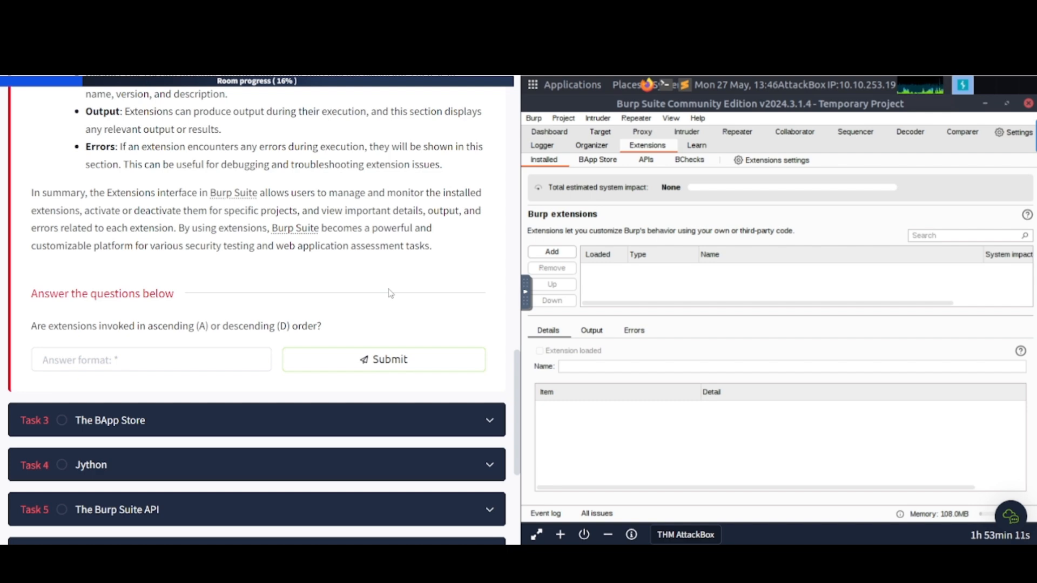
mouse_move(285, 293)
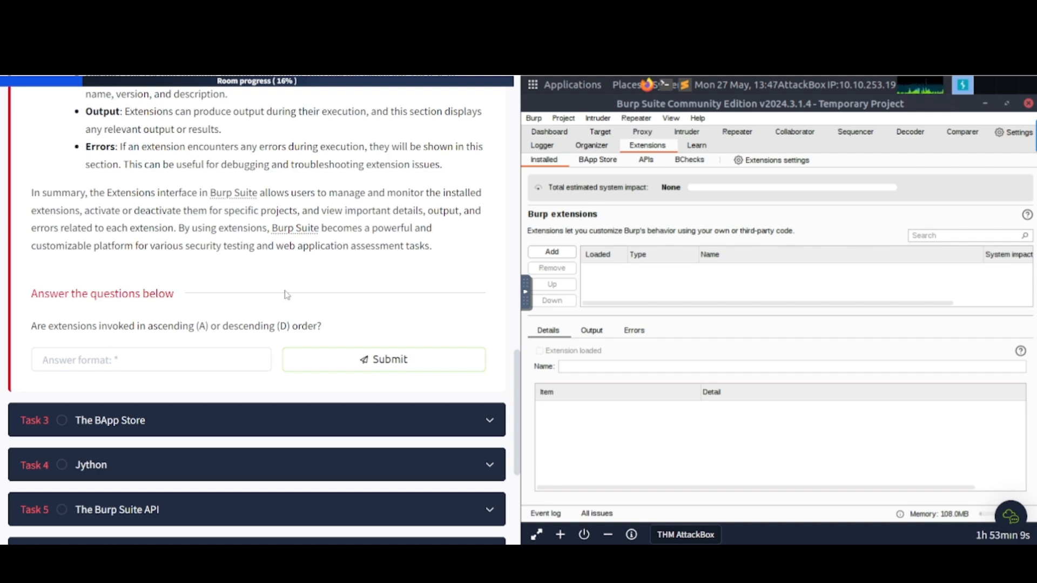
mouse_move(343, 288)
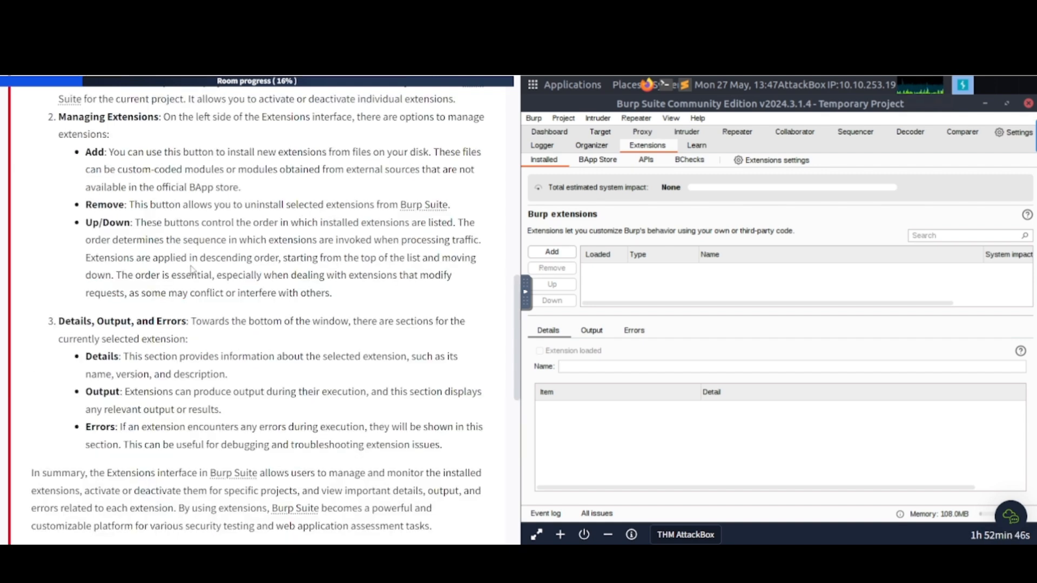
Step: Highlight the 'descending order' text and scroll to Task 2's answer field
left_click_drag(205, 257, 317, 257)
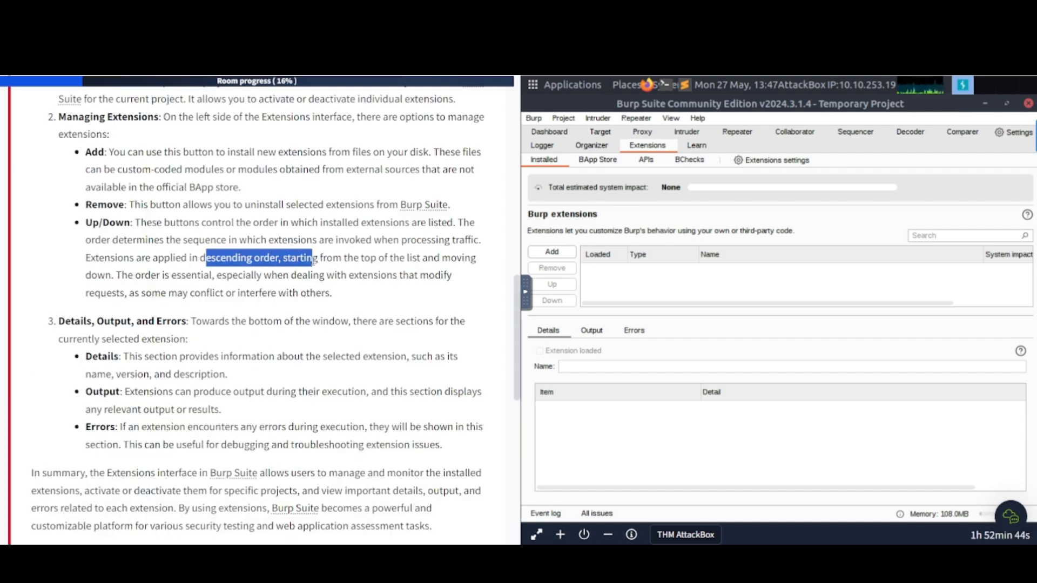
scroll("down", 3)
type("D")
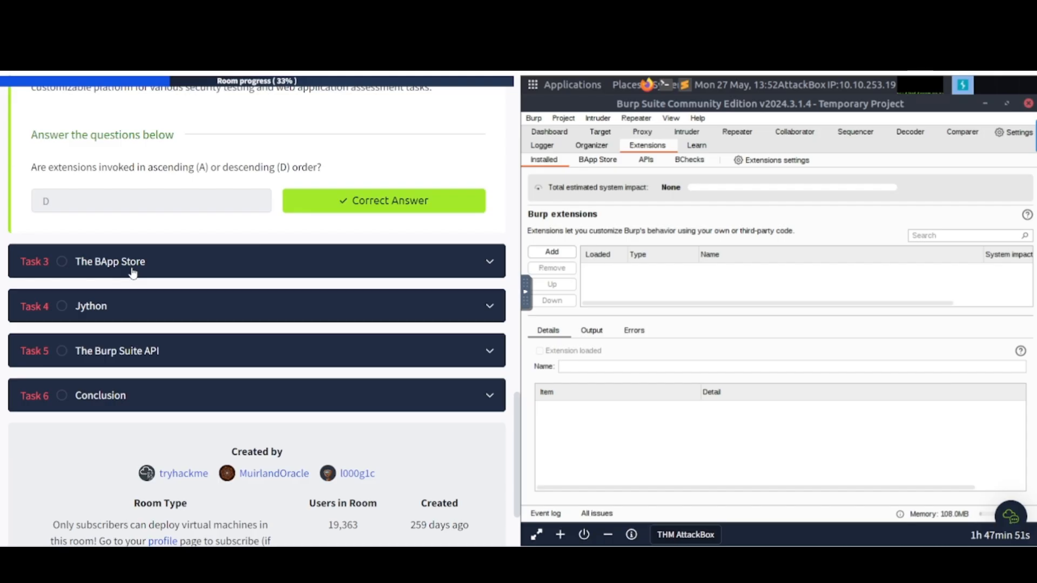
mouse_move(159, 269)
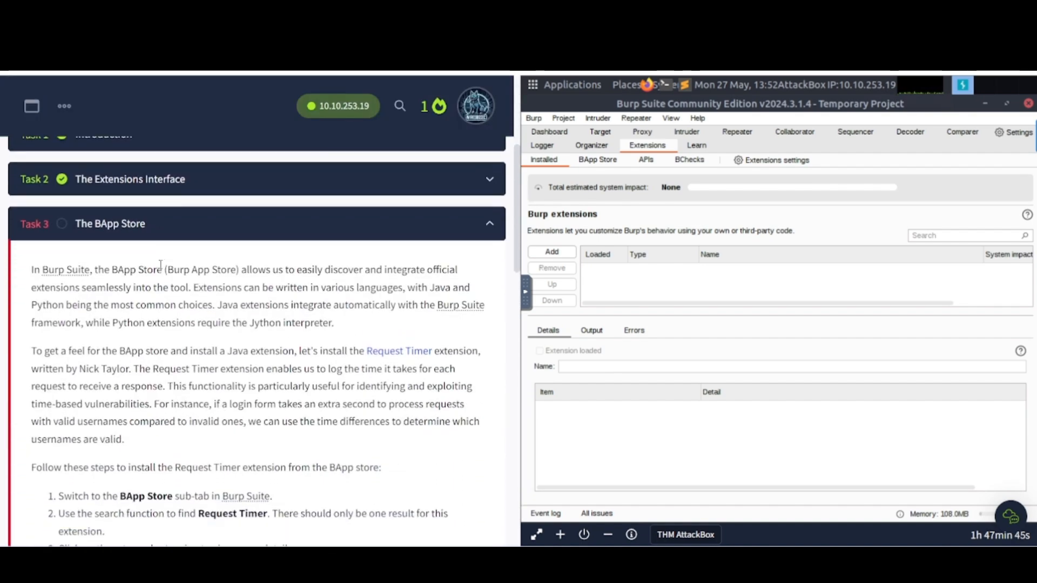
Step: Scroll through Task 3's Request Timer installation instructions
scroll("down", 3)
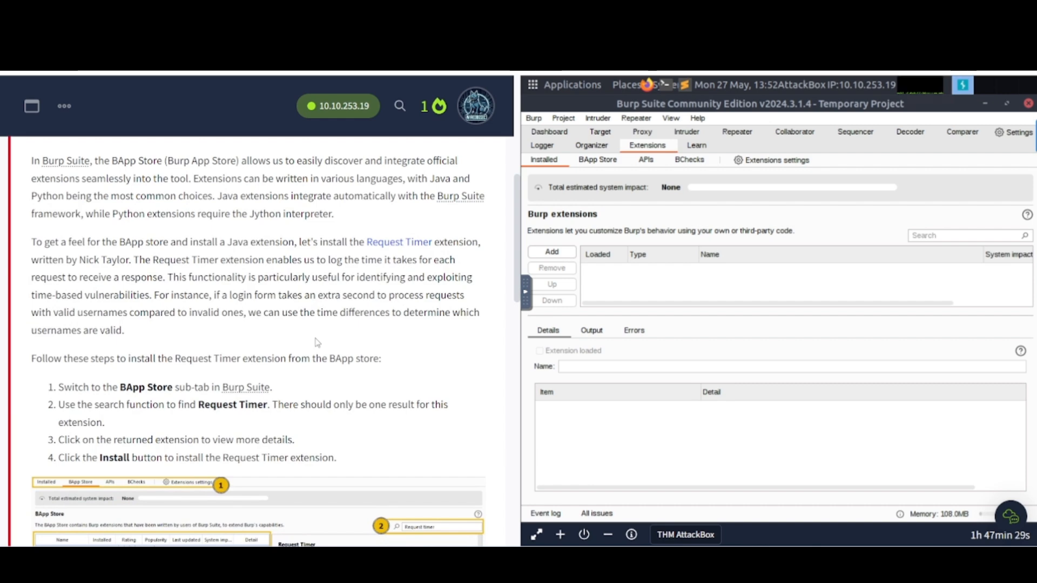
mouse_move(396, 336)
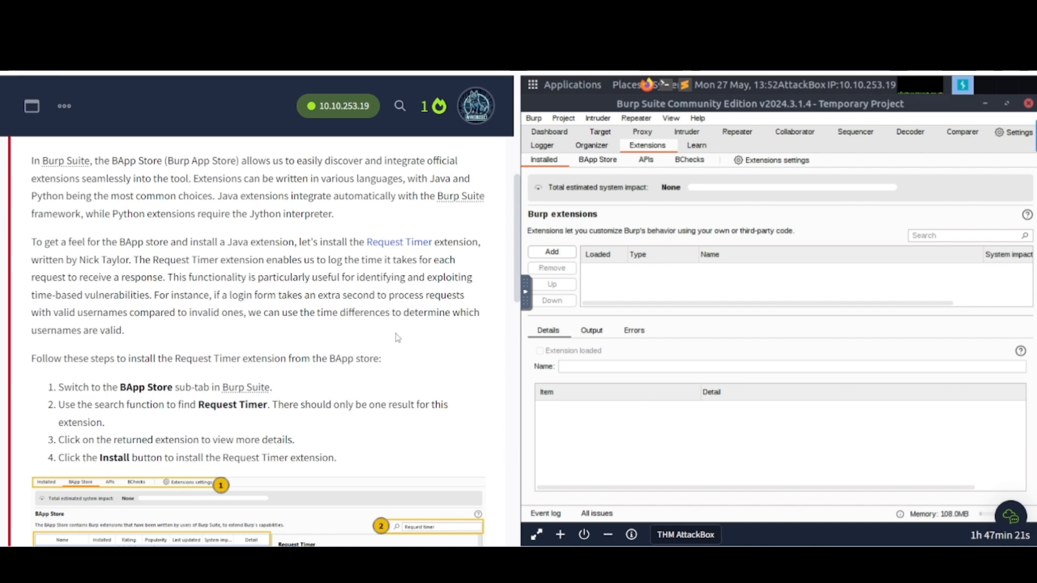
scroll("down", 3)
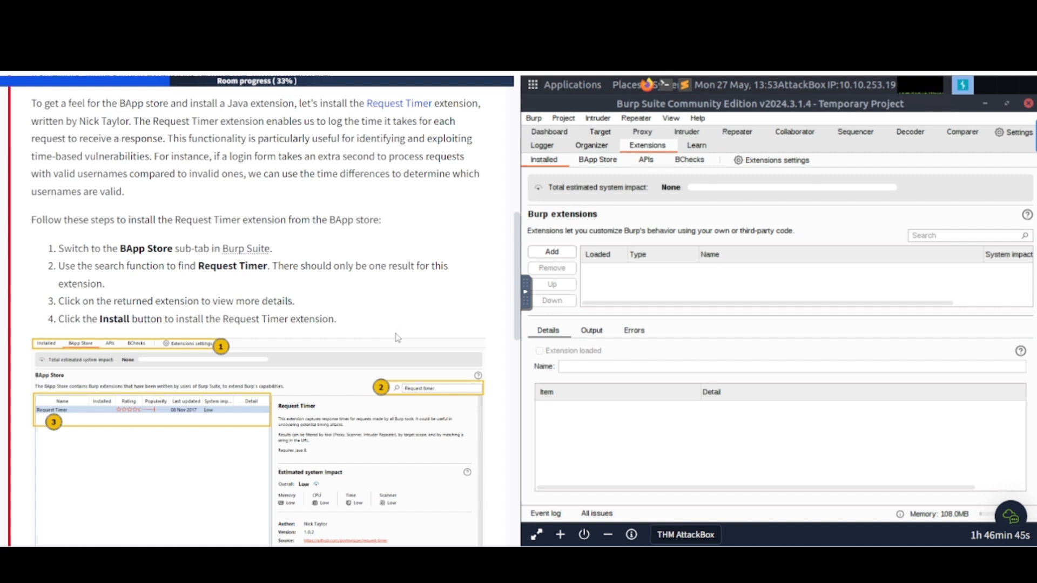
mouse_move(591, 164)
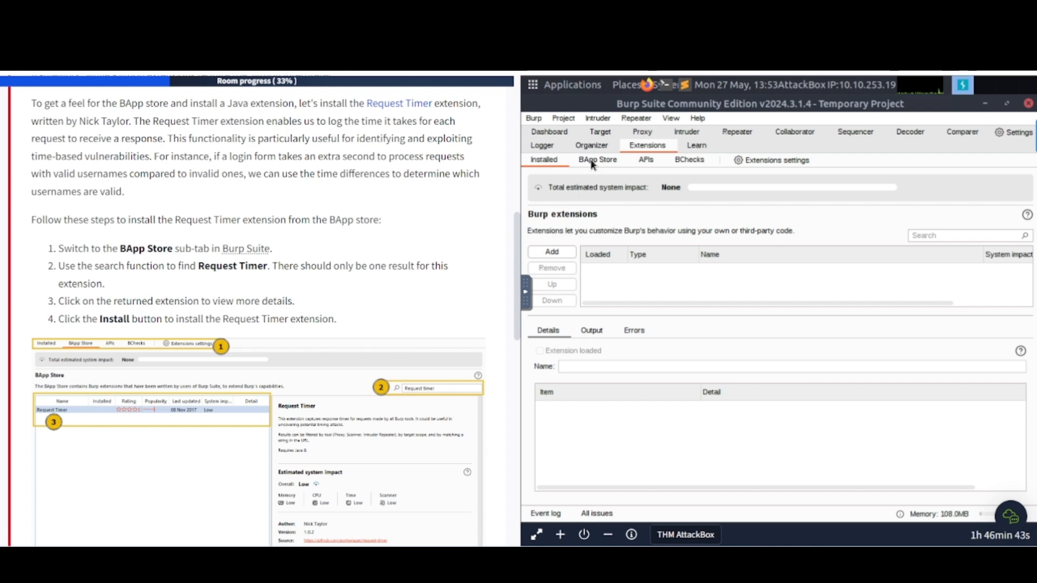
Step: Search the BApp Store for 'request' and show the Request Timer extension's details
left_click(596, 160)
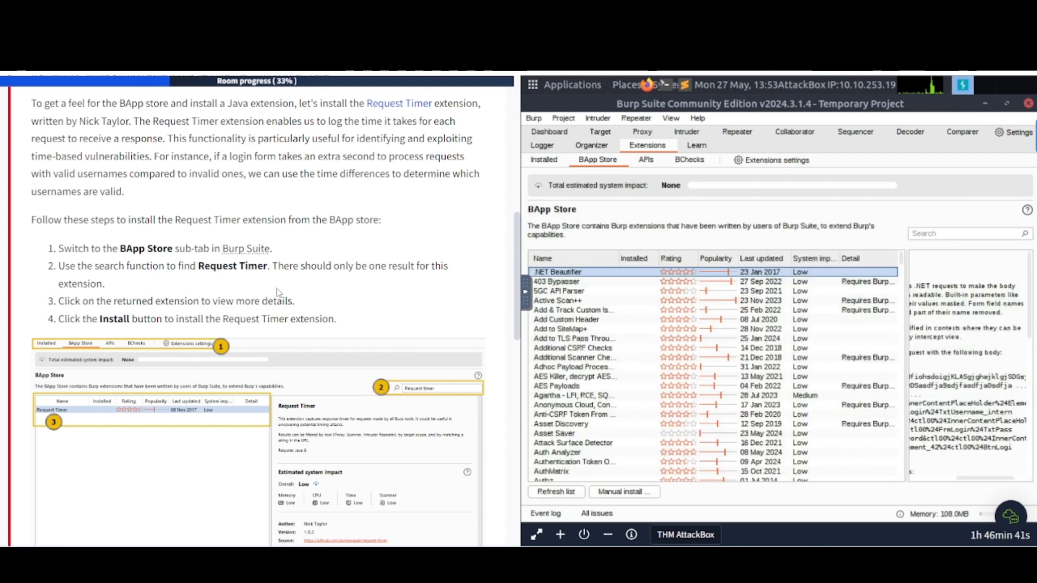
mouse_move(626, 210)
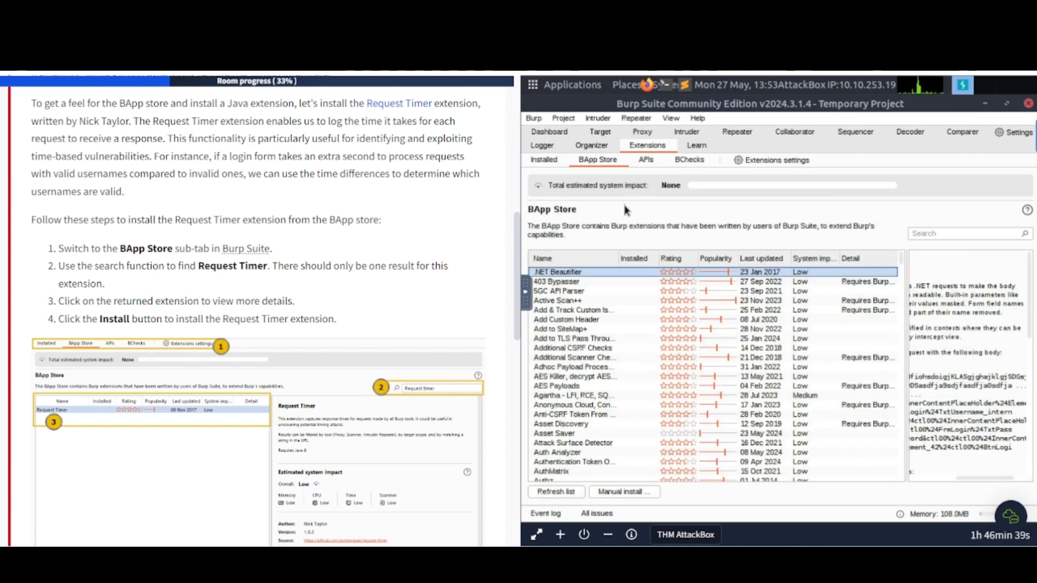
left_click(965, 233)
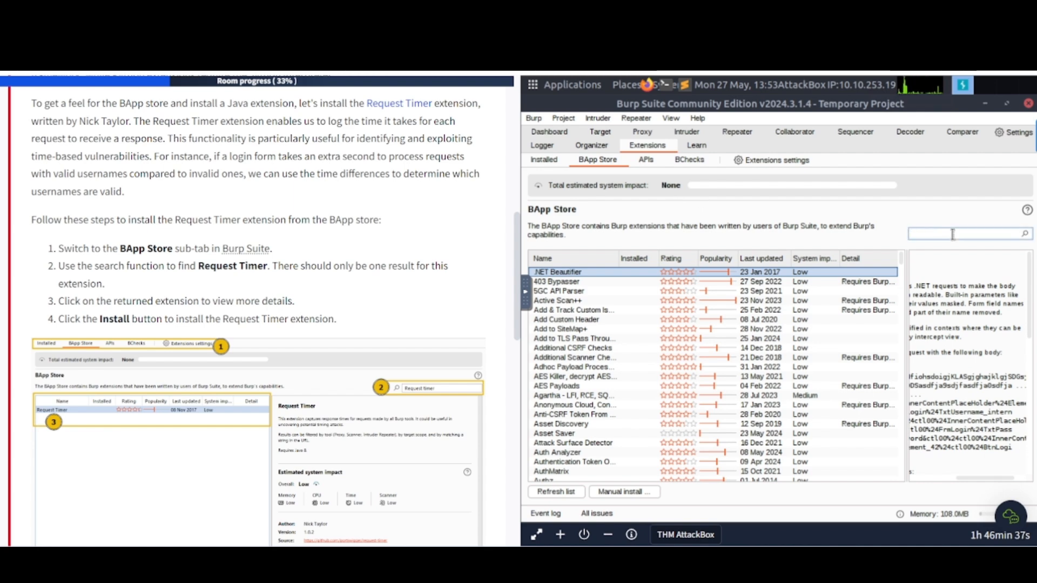
type("request ti")
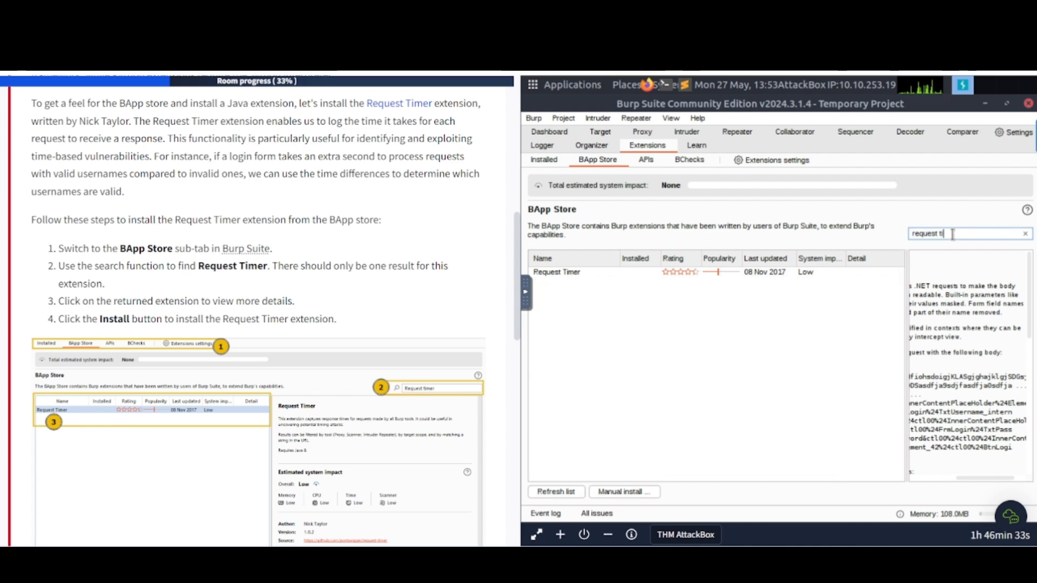
left_click(557, 272)
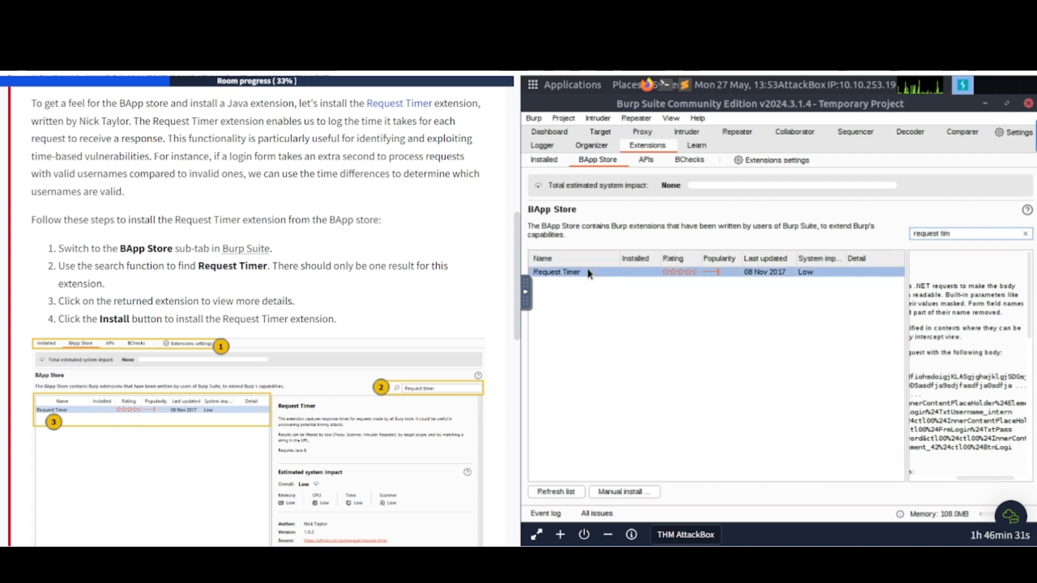
left_click(556, 272)
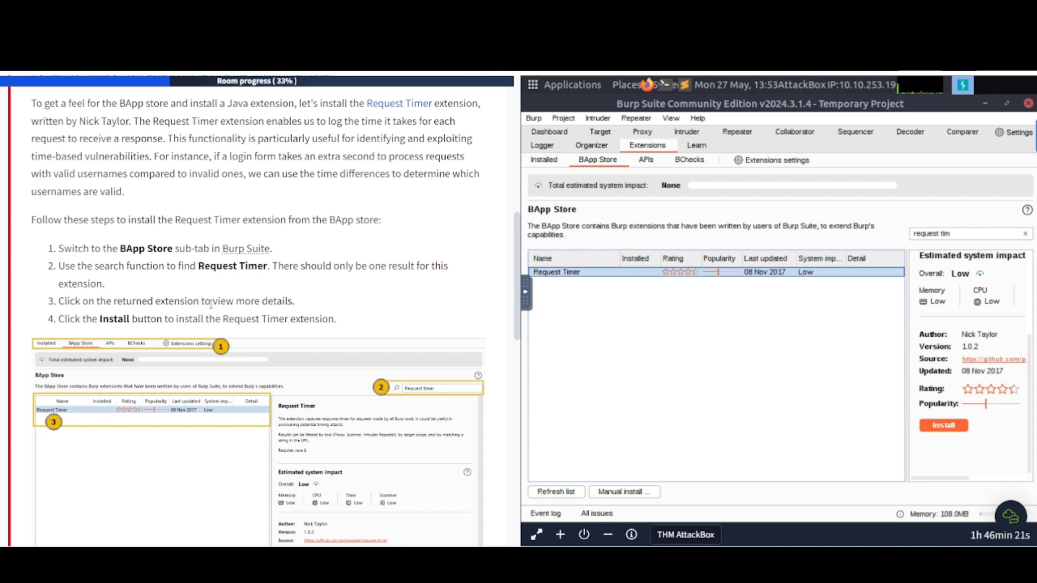
mouse_move(312, 367)
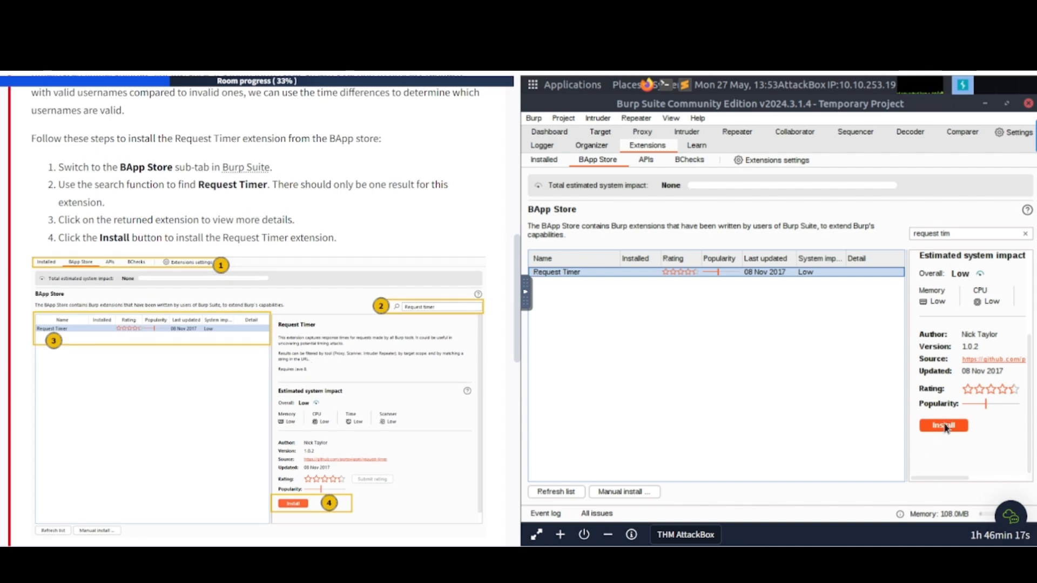
Step: Install the Request Timer extension from its details pane
left_click(943, 425)
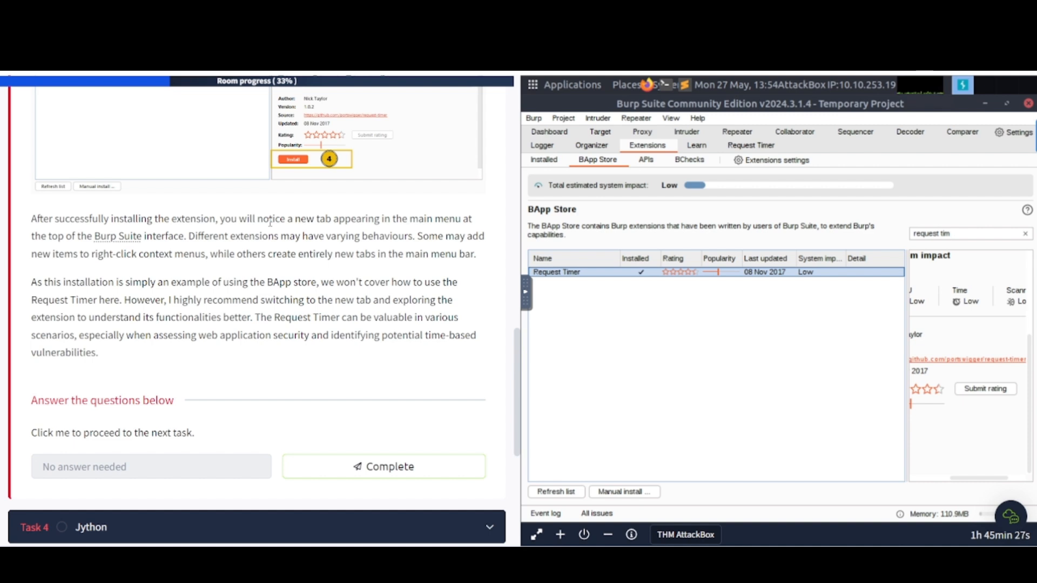
mouse_move(751, 147)
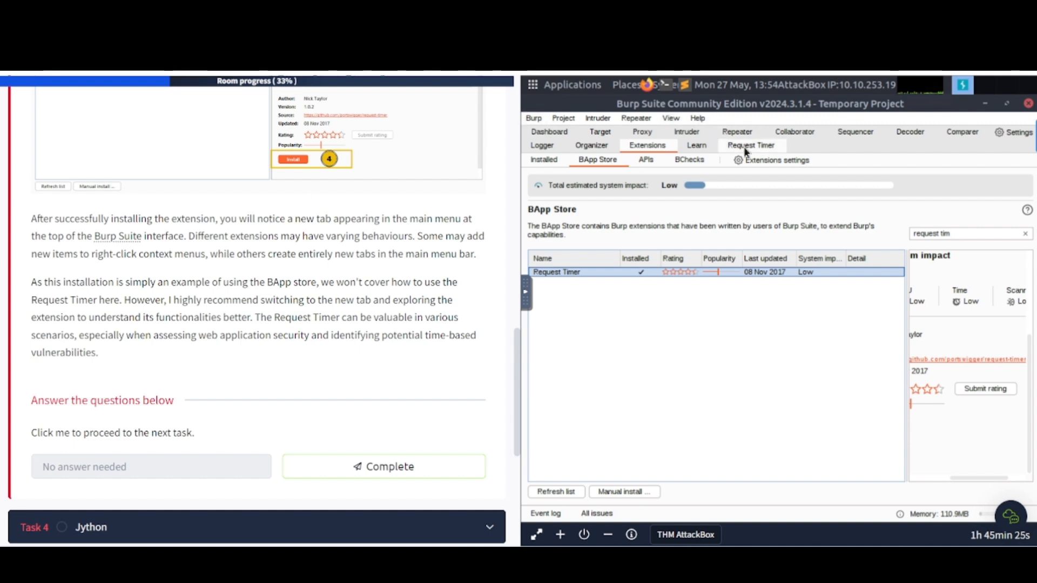
left_click(750, 144)
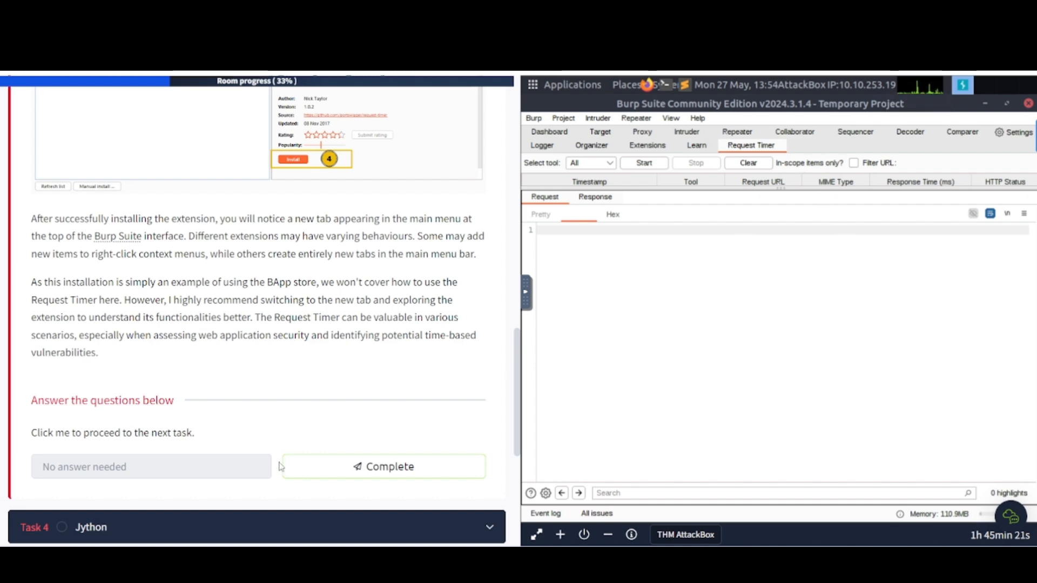
left_click(382, 467)
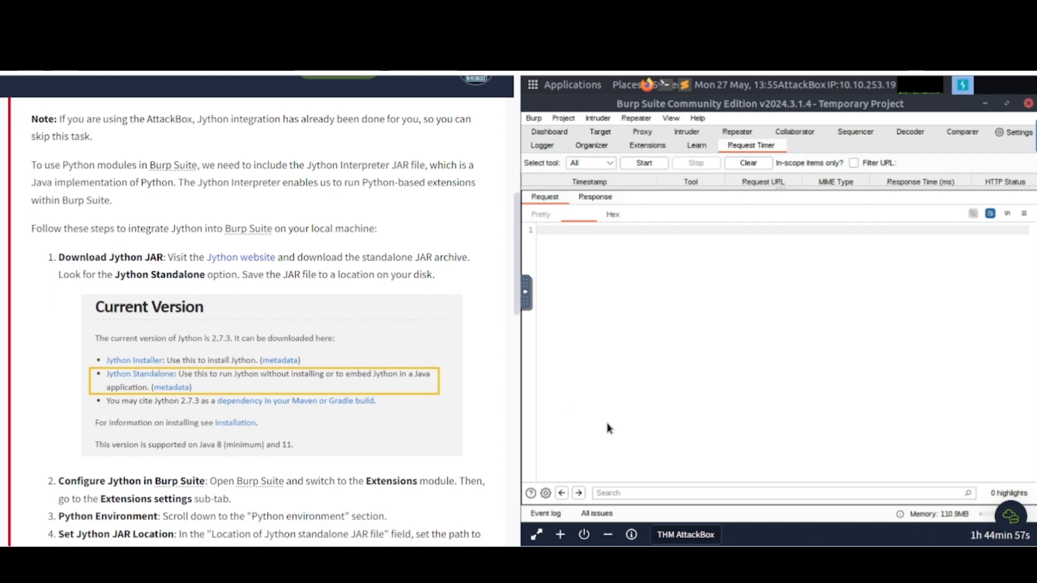
mouse_move(149, 203)
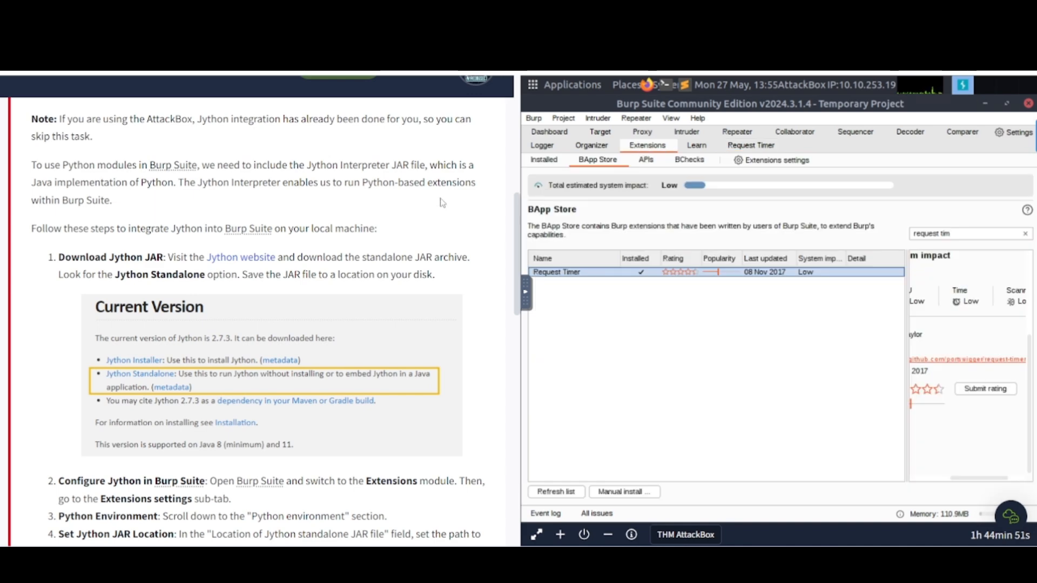
mouse_move(152, 261)
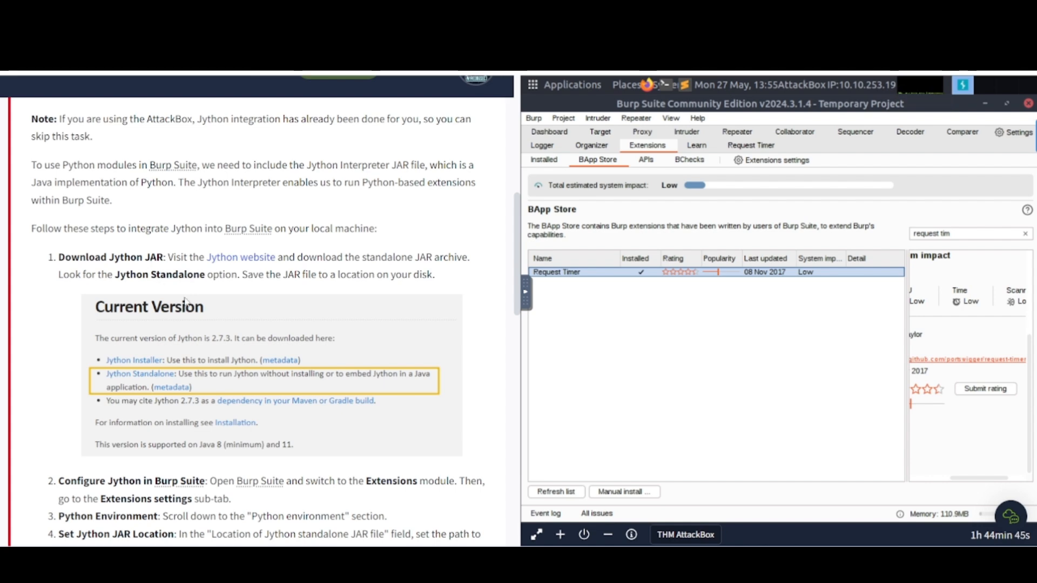
mouse_move(167, 354)
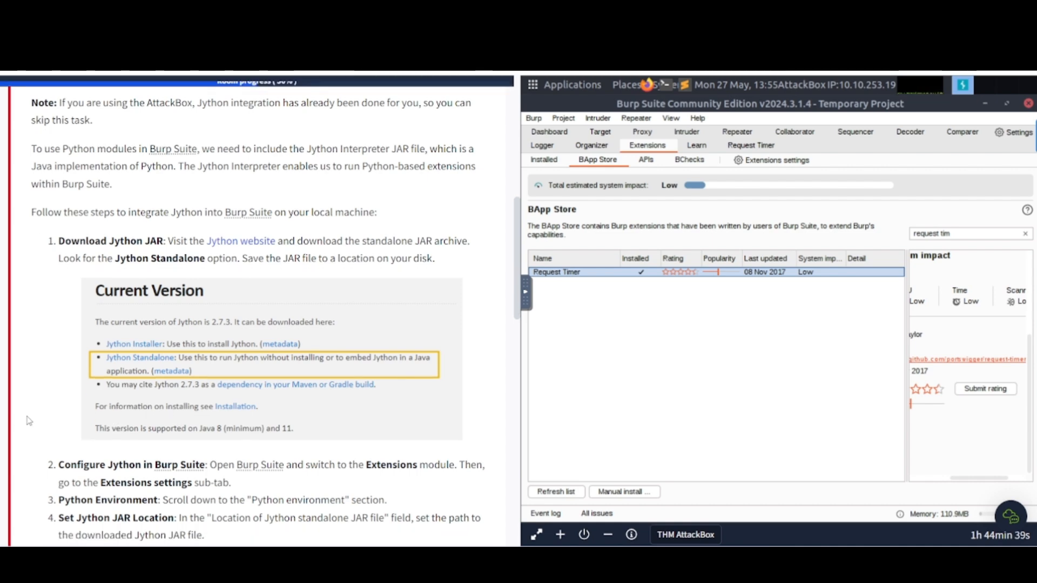
Step: Mark Task 4 on Jython complete and scroll through Task 5's Burp Suite API text
scroll("down", 3)
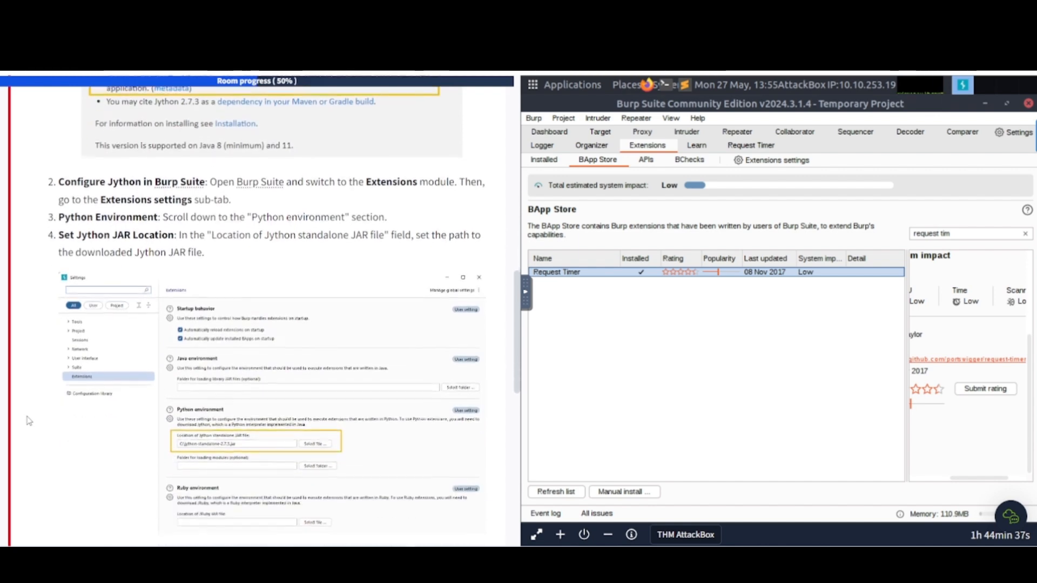
scroll("down", 3)
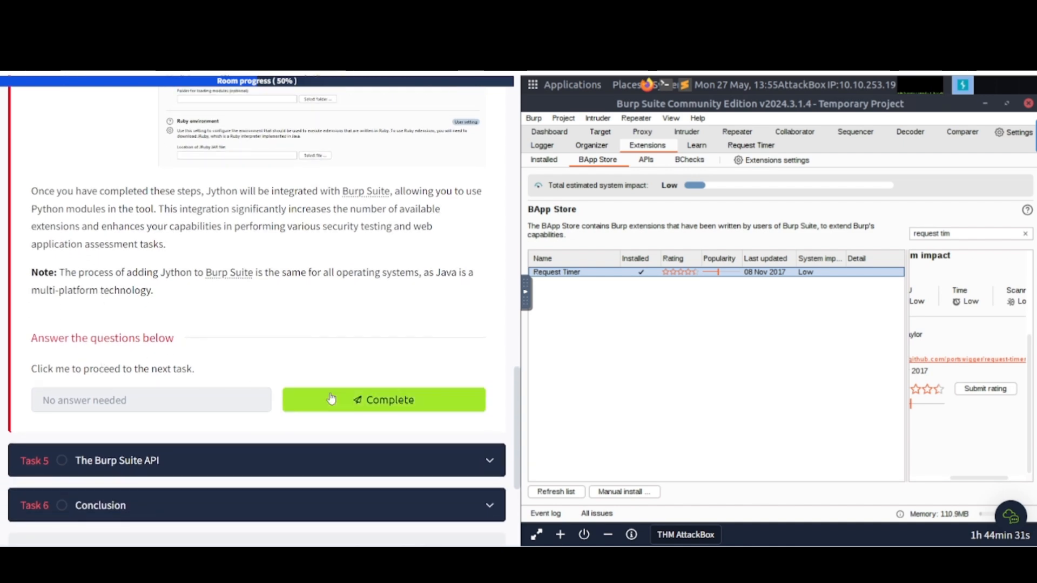
left_click(382, 400)
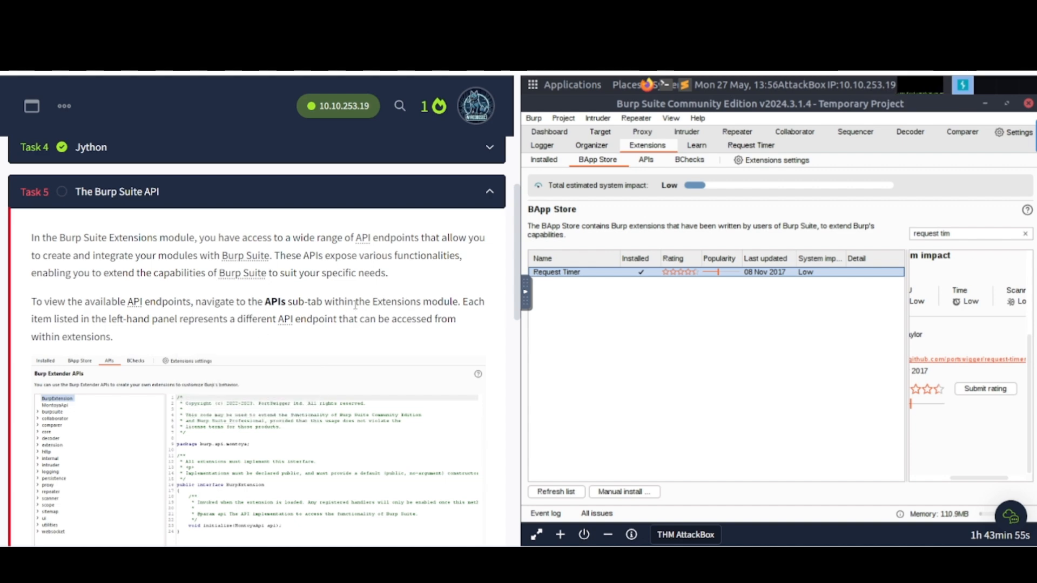
scroll("down", 3)
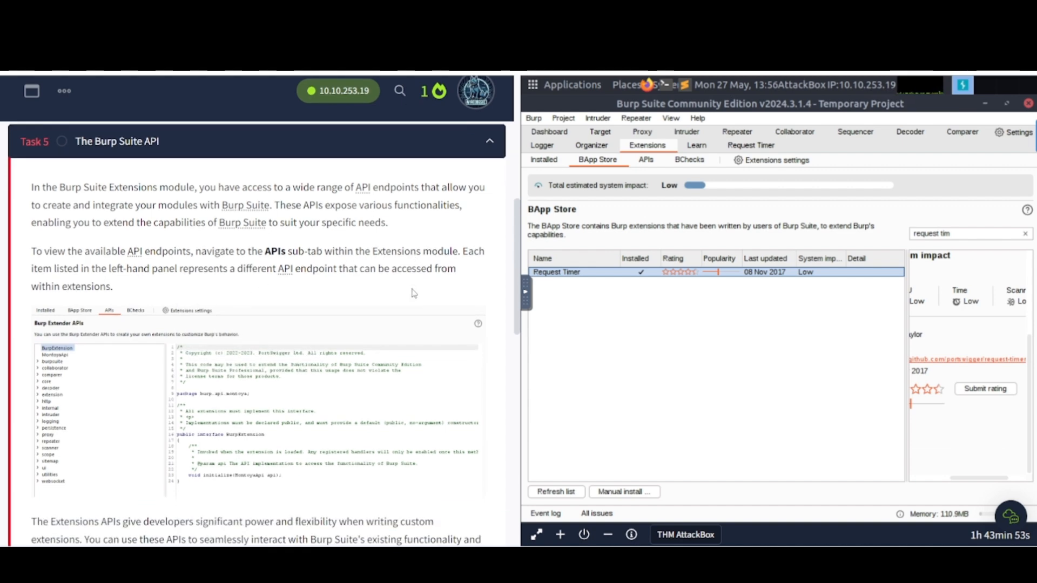
scroll("down", 3)
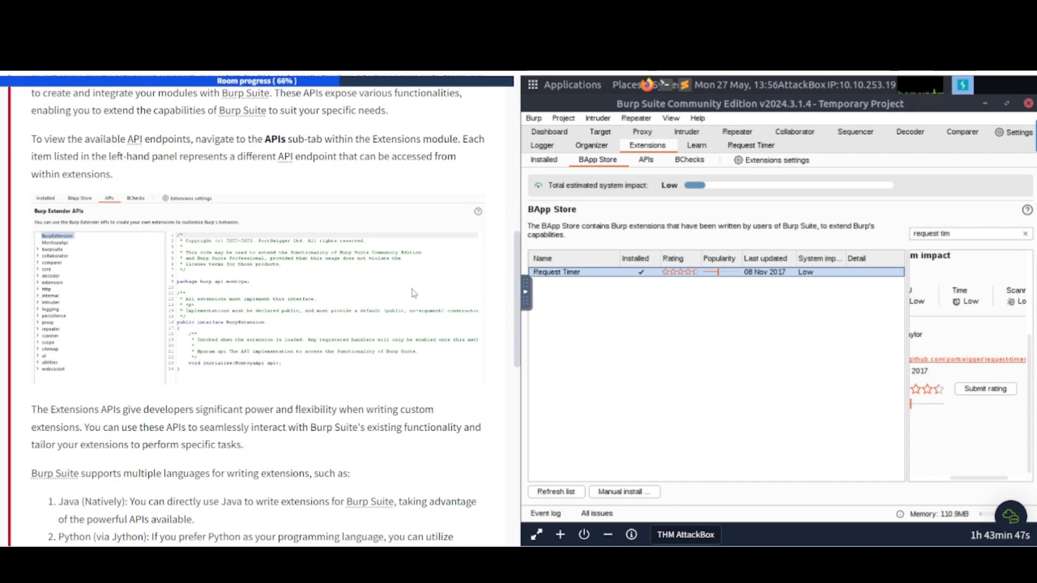
Step: Show the Extensions APIs sub-tab and read Task 5's API explanation to its end
left_click(646, 159)
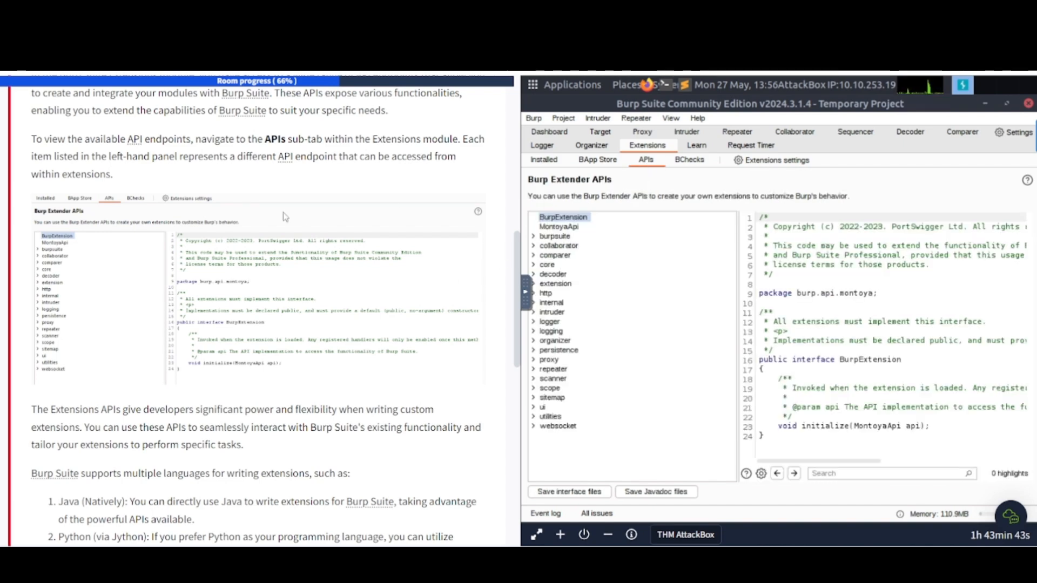
mouse_move(177, 169)
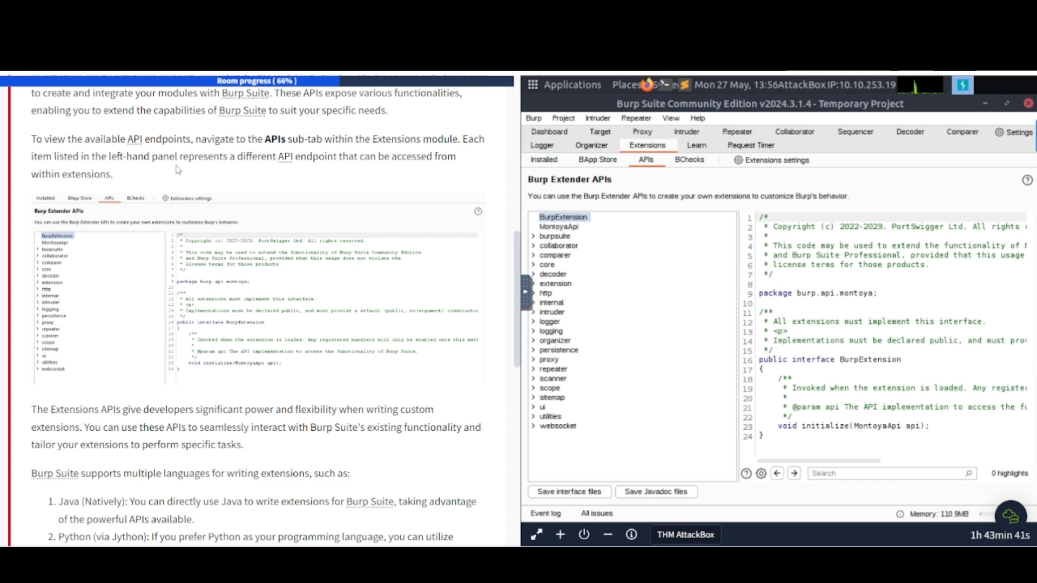
mouse_move(251, 177)
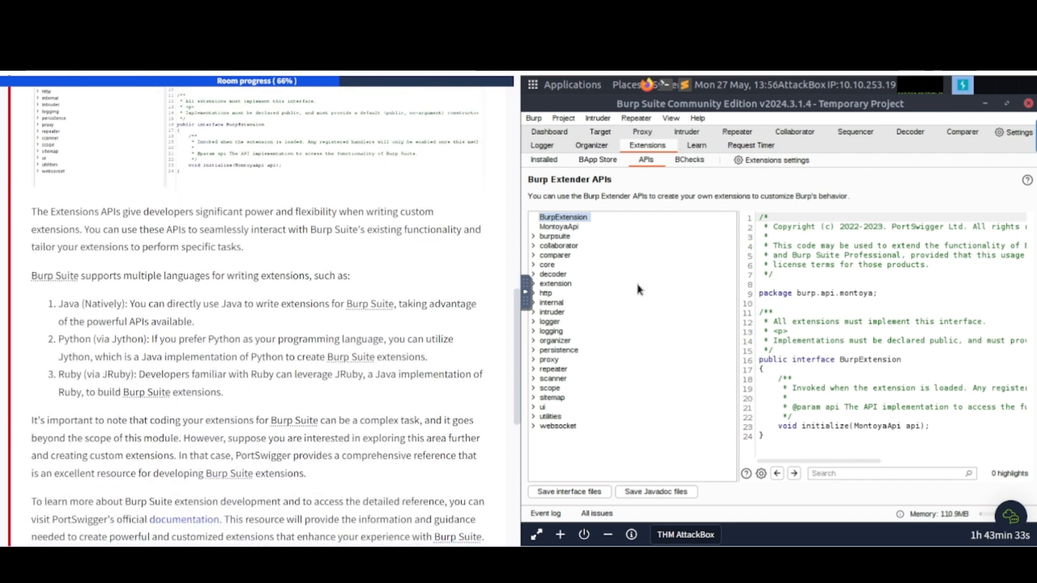
scroll("down", 3)
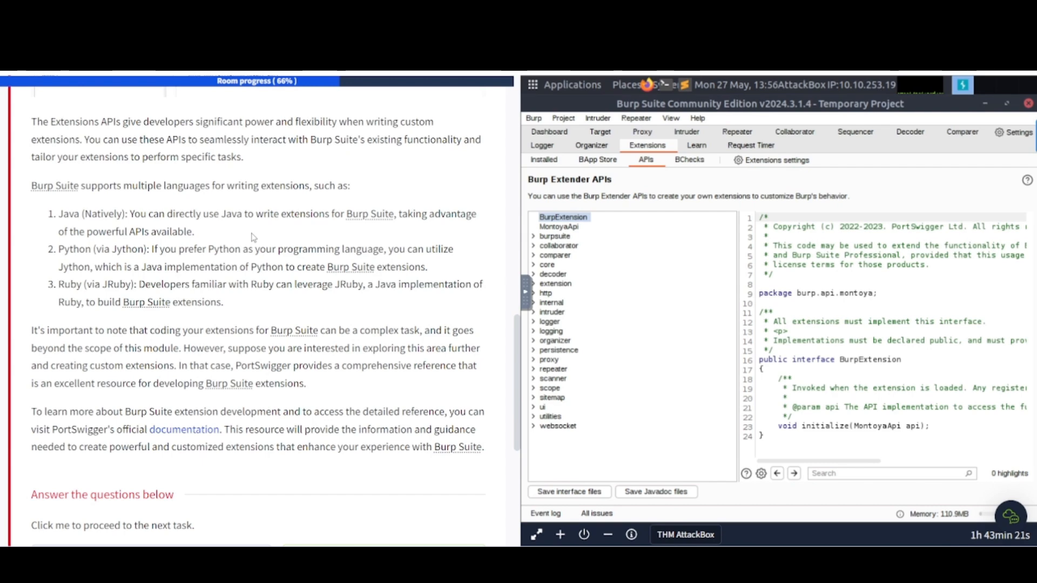
mouse_move(407, 165)
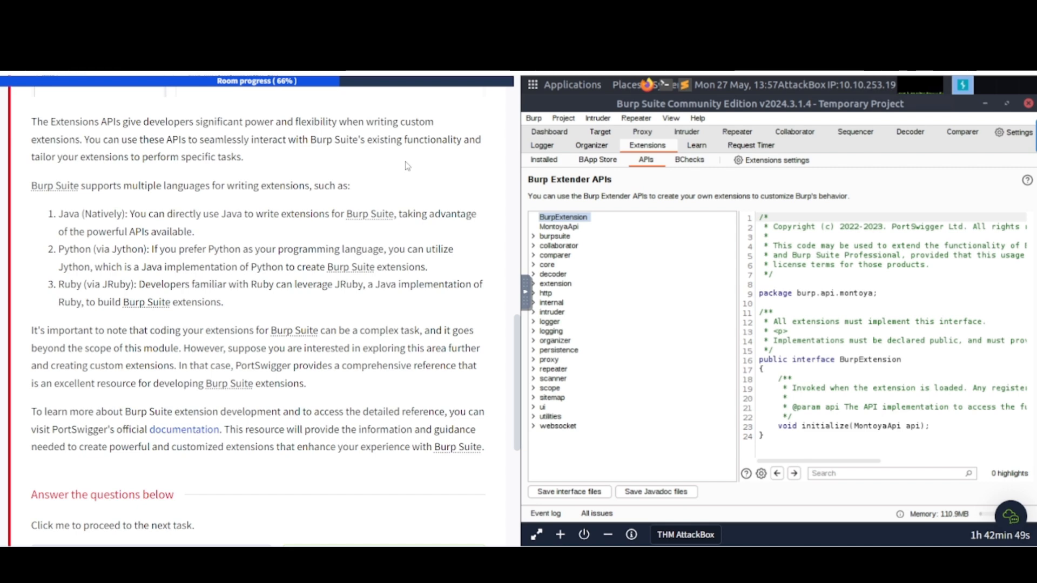
mouse_move(111, 229)
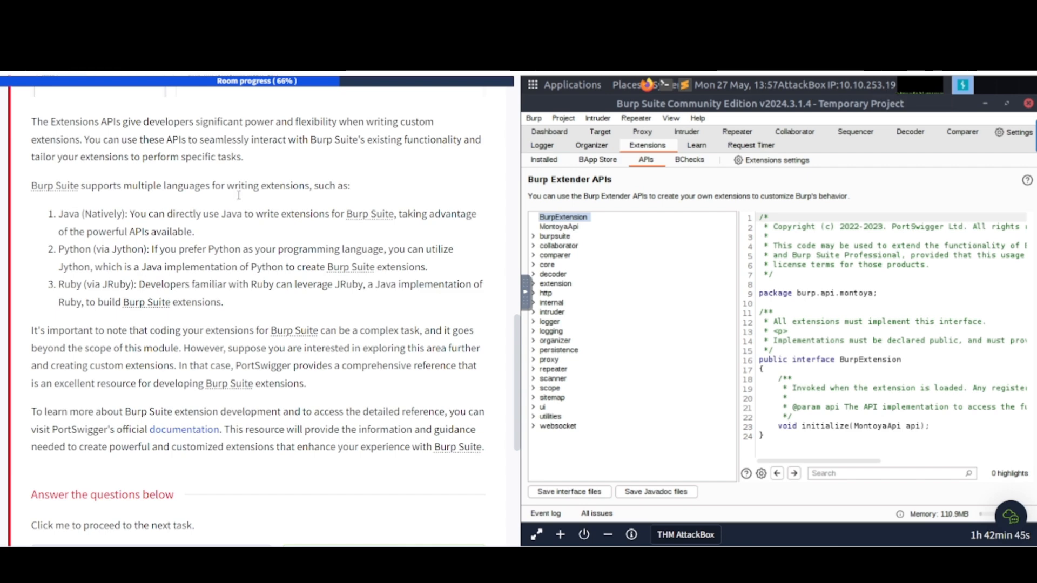
mouse_move(276, 243)
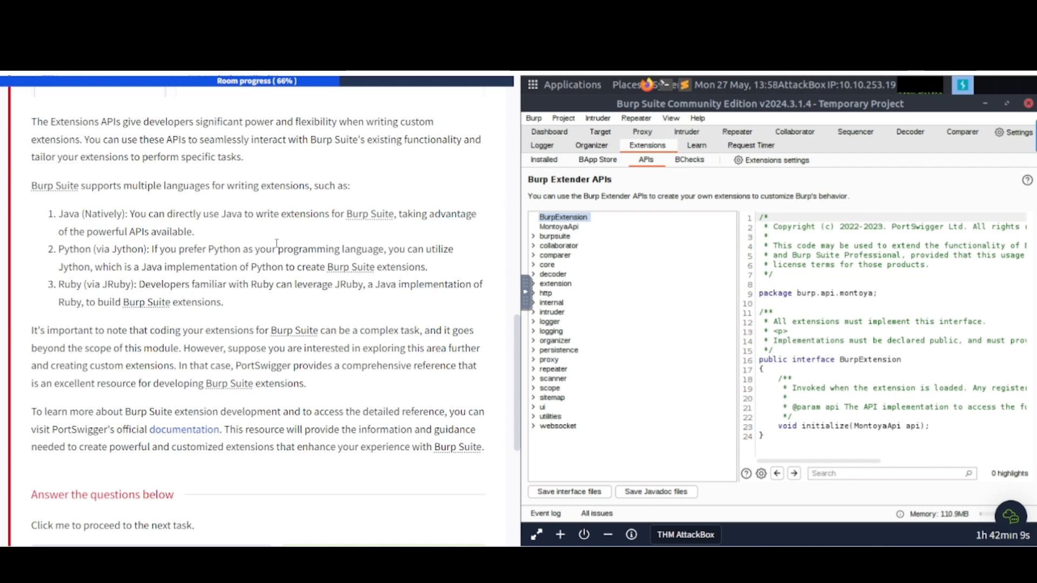
scroll("down", 3)
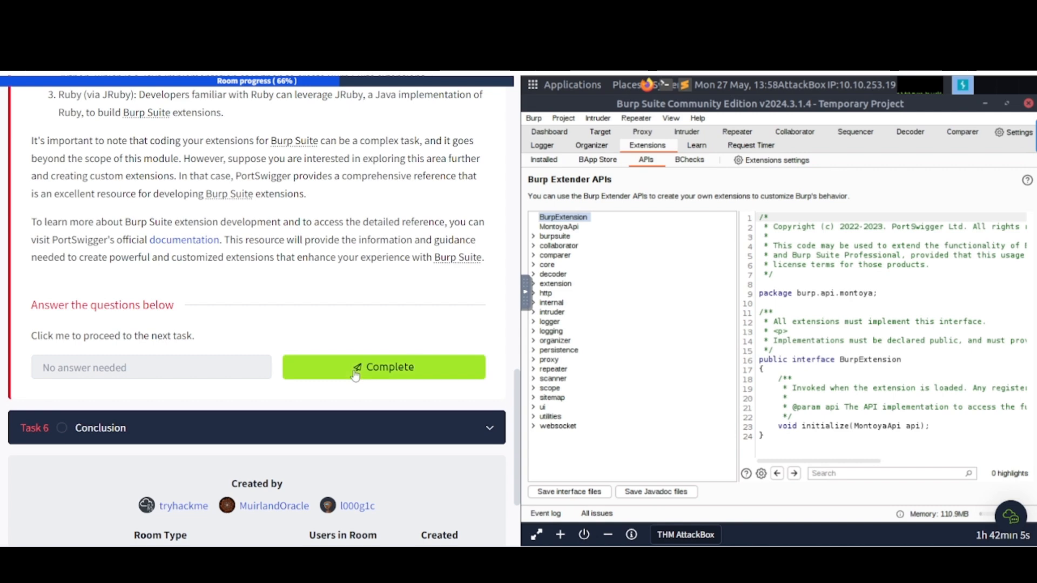
Step: Mark Task 5 complete and scroll Task 6's conclusion to its Complete button
left_click(382, 368)
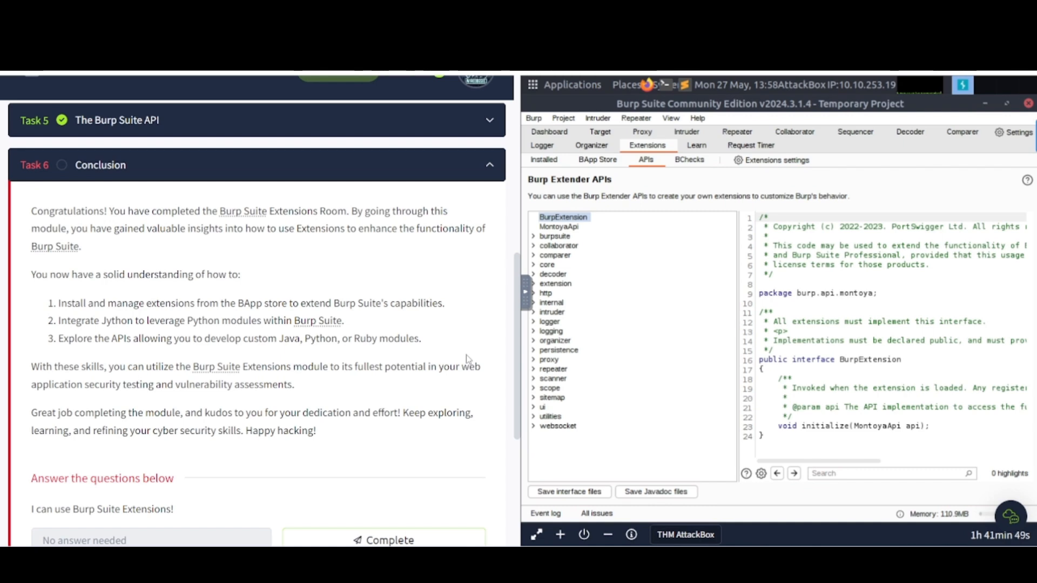
mouse_move(486, 298)
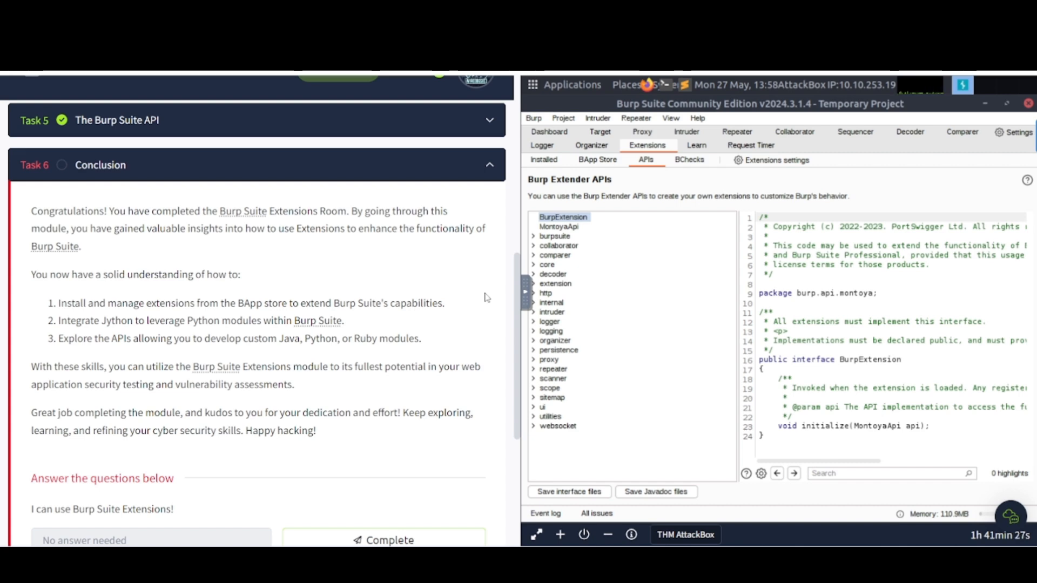
scroll("down", 3)
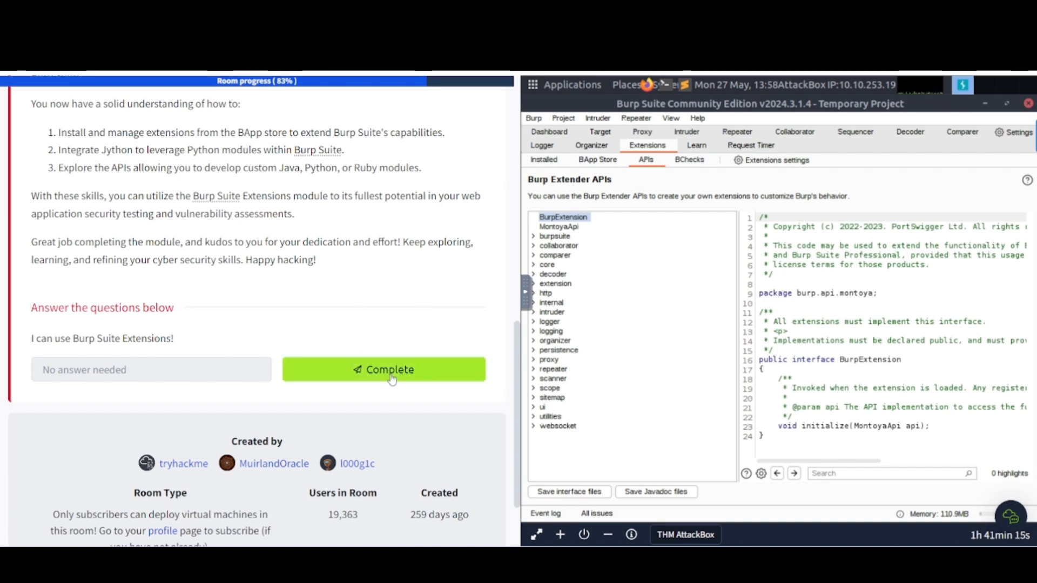
Step: Mark Task 6 Conclusion complete, bringing the room to 100%
left_click(382, 369)
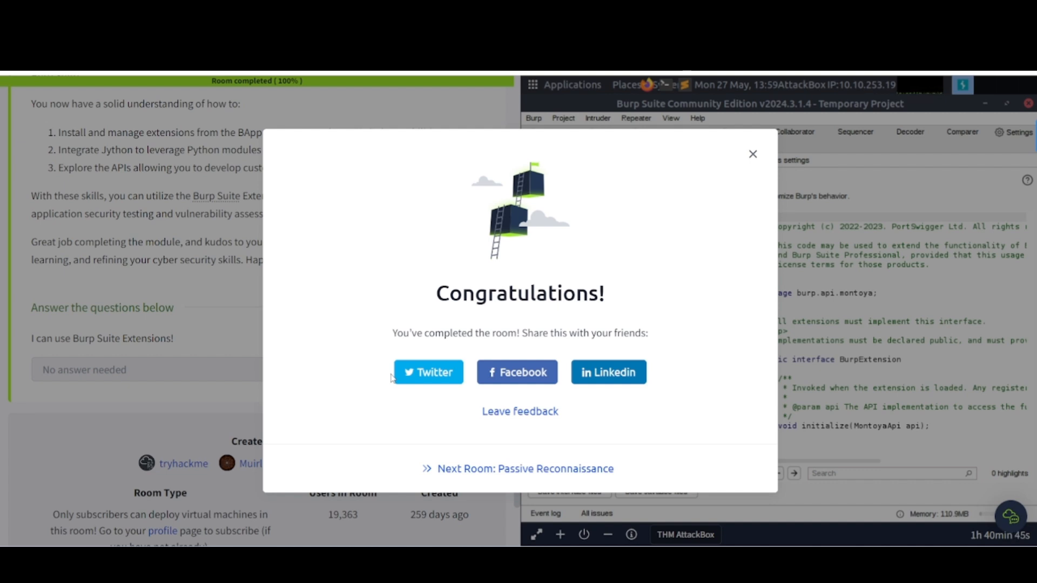
mouse_move(333, 249)
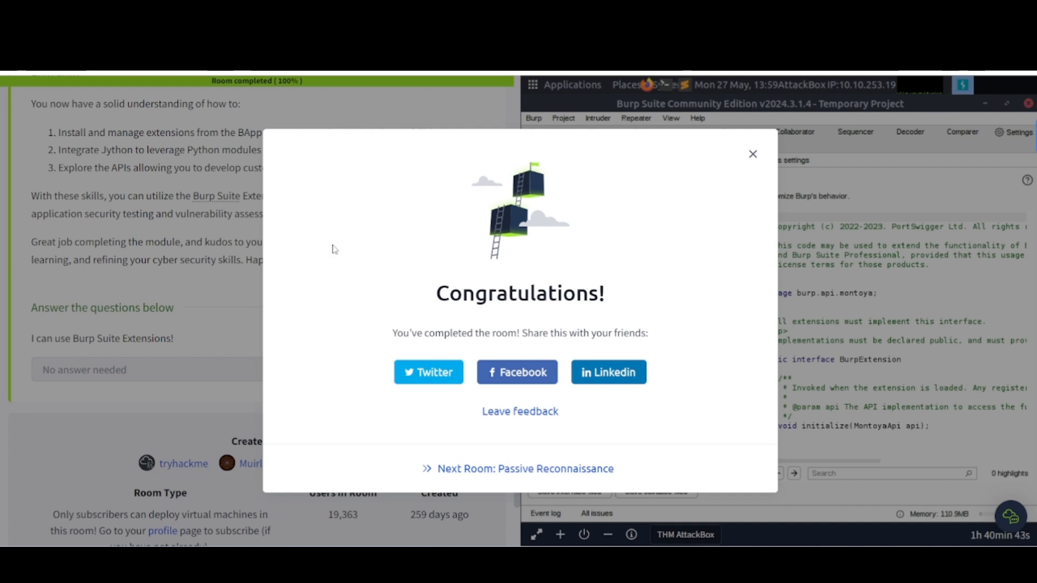